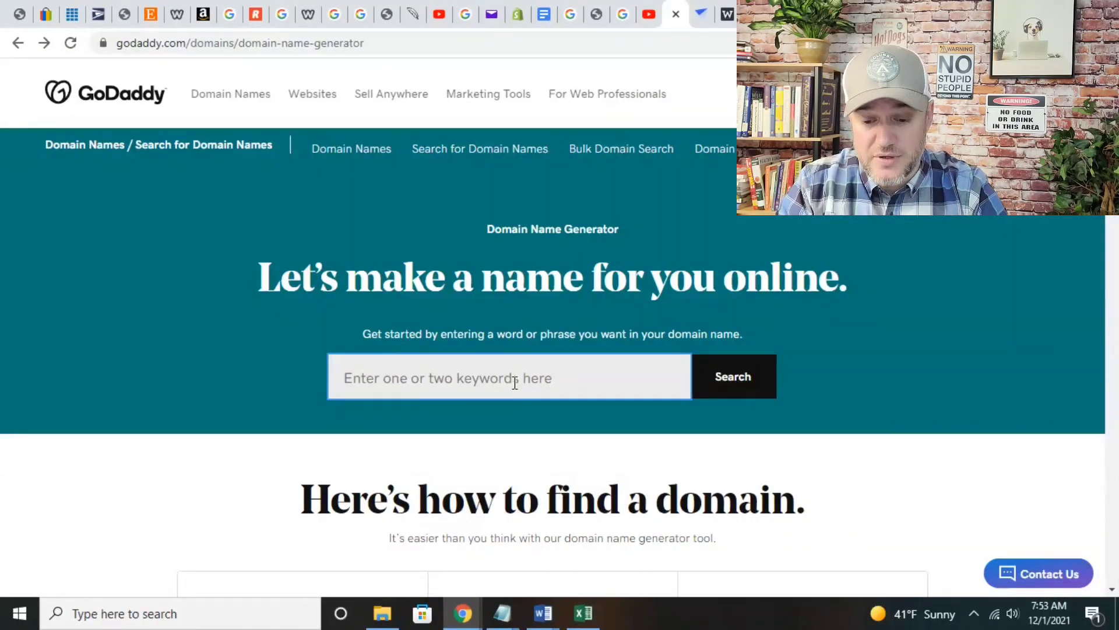
Search GoDaddy for chocolatechipcookies, finding .in available at $3.99 and .com taken.
{"action": "type", "text": "c"}
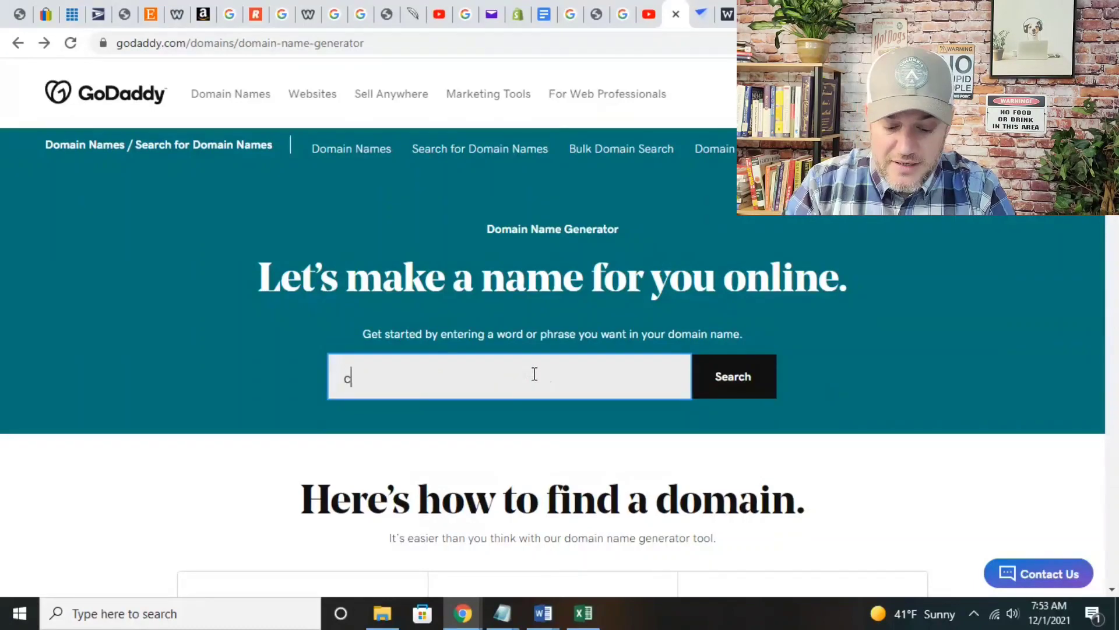
{"action": "type", "text": "hocolated"}
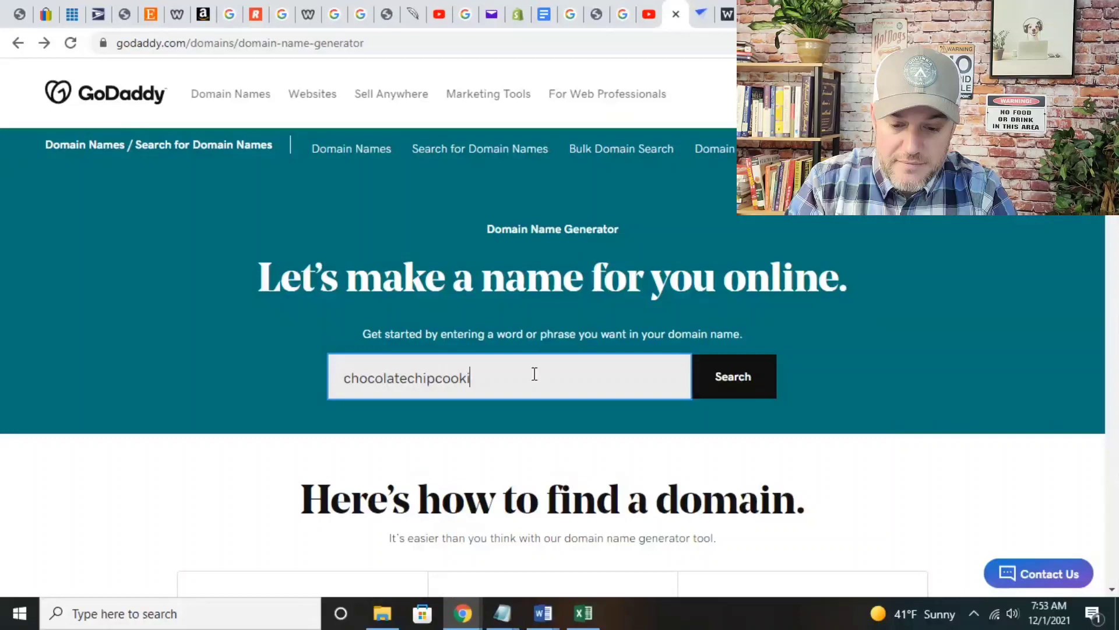
{"action": "left_click", "coordinate": [732, 376]}
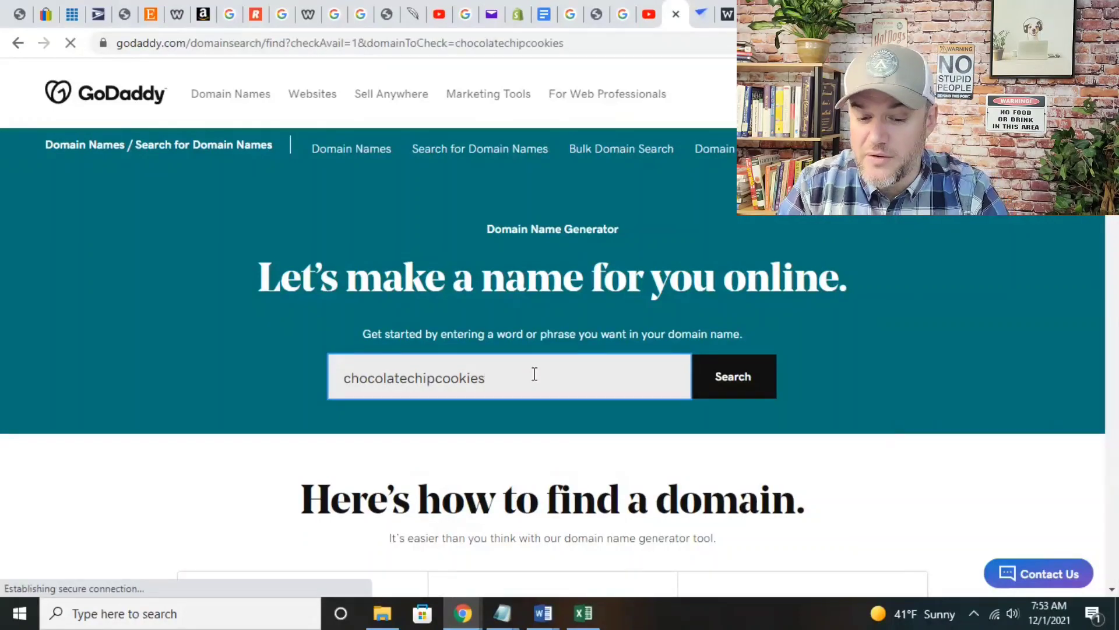
{"action": "left_click", "coordinate": [733, 376]}
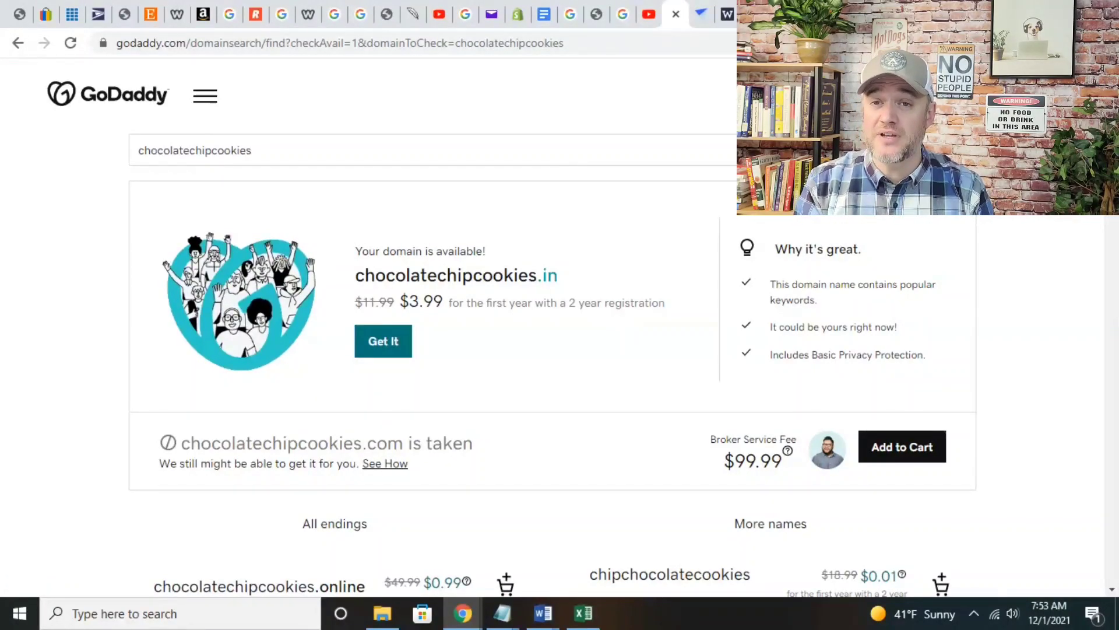
Scroll to alternative endings such as .online at $0.99, .xyz, .live, plus similar .com names.
{"action": "scroll", "scroll_direction": "down", "scroll_amount": 3}
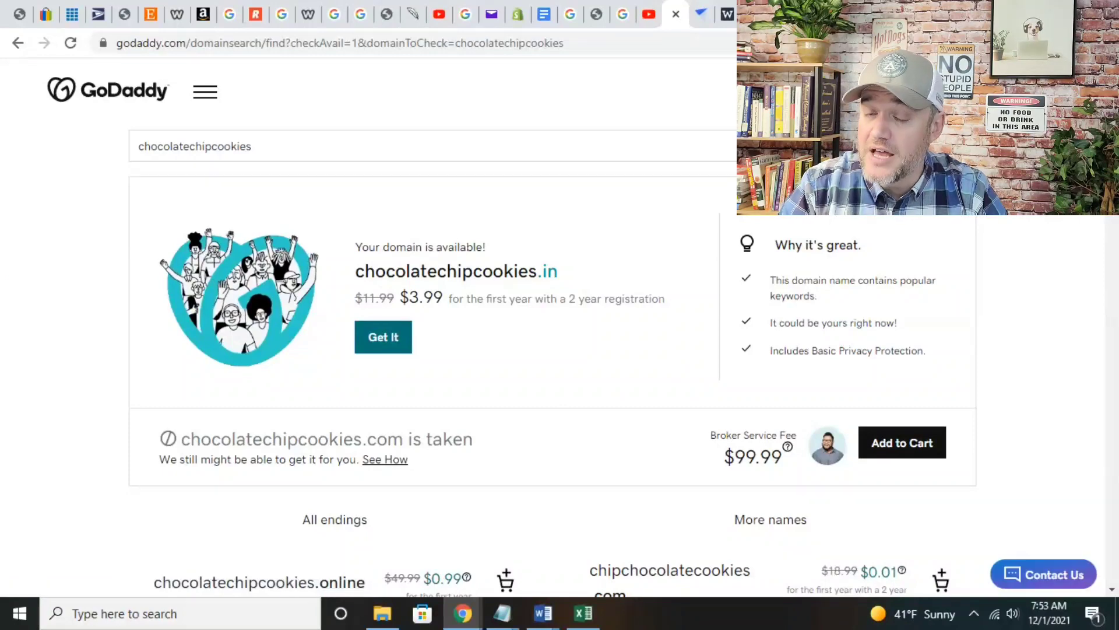
{"action": "scroll", "scroll_direction": "down", "scroll_amount": 3}
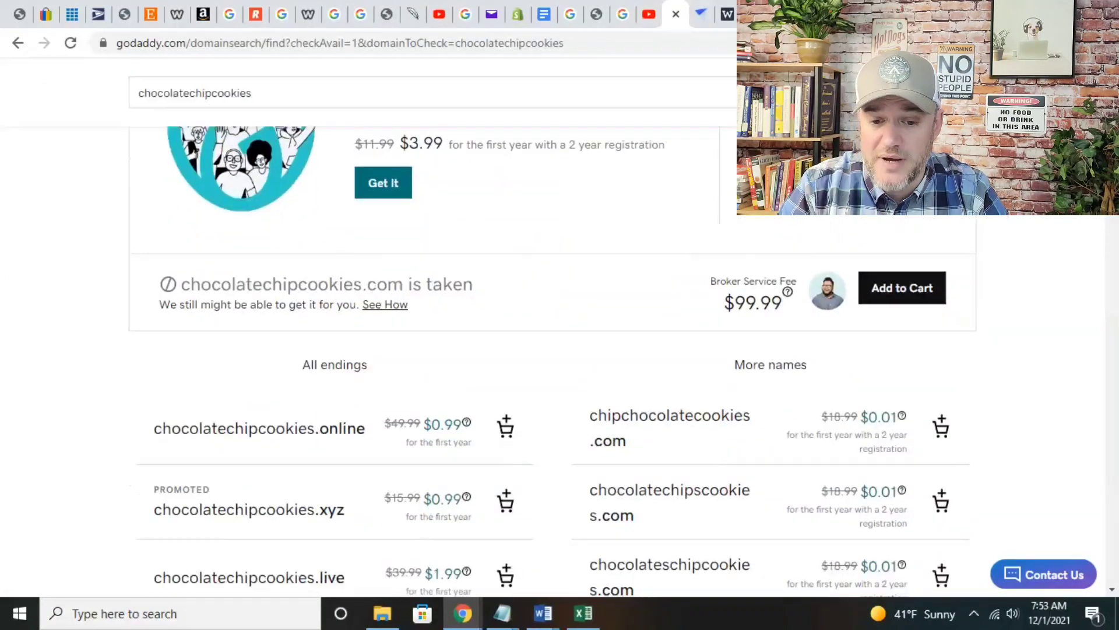
{"action": "scroll", "scroll_direction": "down", "scroll_amount": 3}
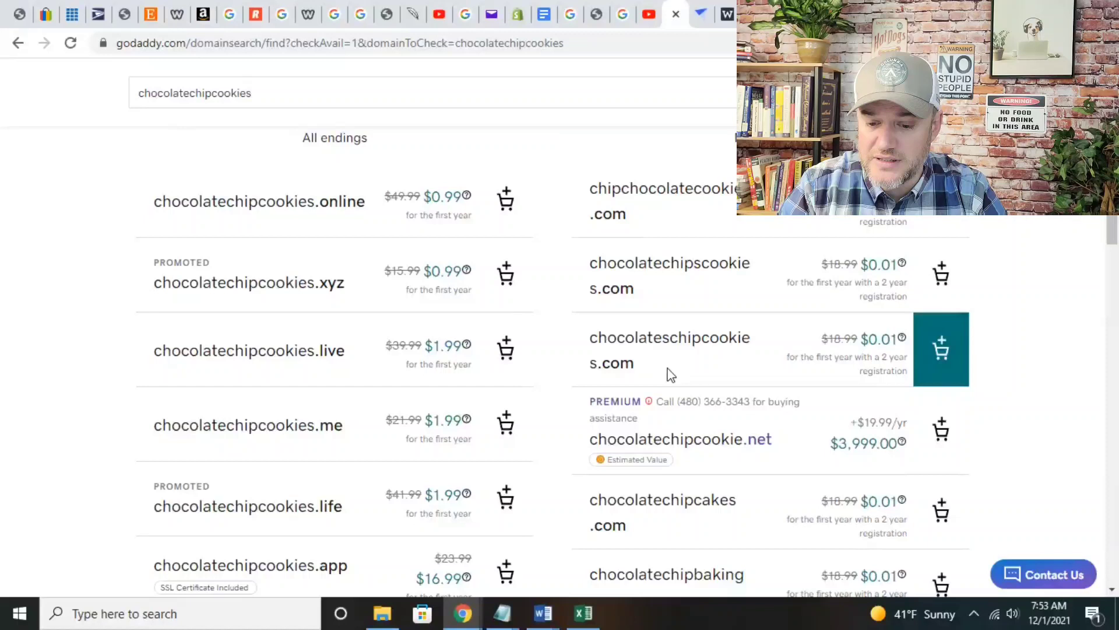
{"action": "mouse_move", "coordinate": [753, 362]}
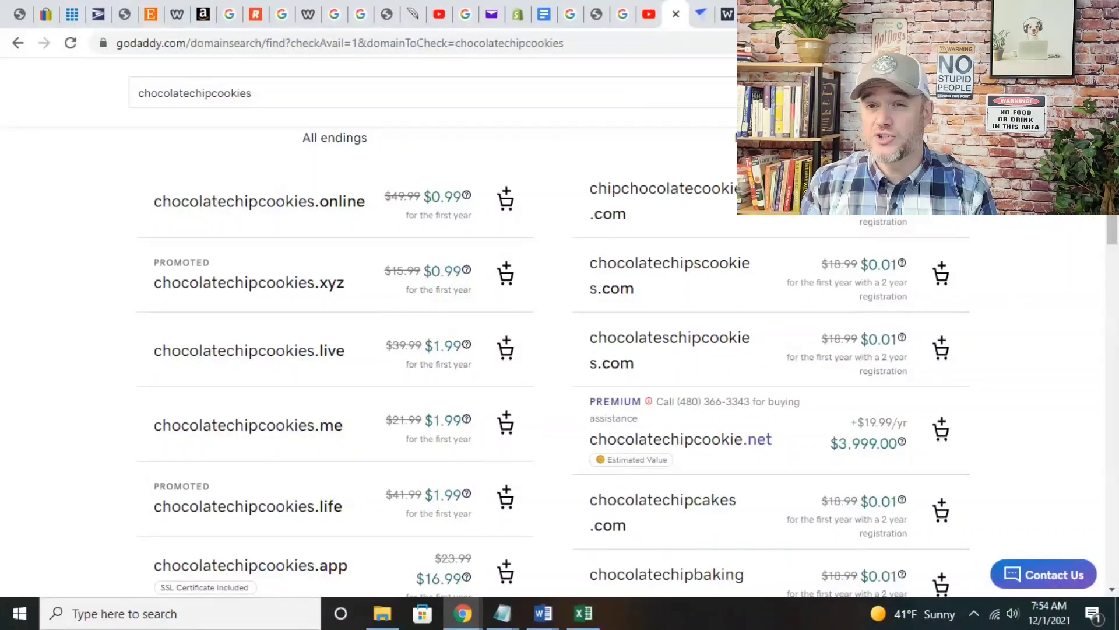
Switch to the aThemes roundup of best food WordPress themes at its Gourmand entry.
{"action": "left_click", "coordinate": [674, 13]}
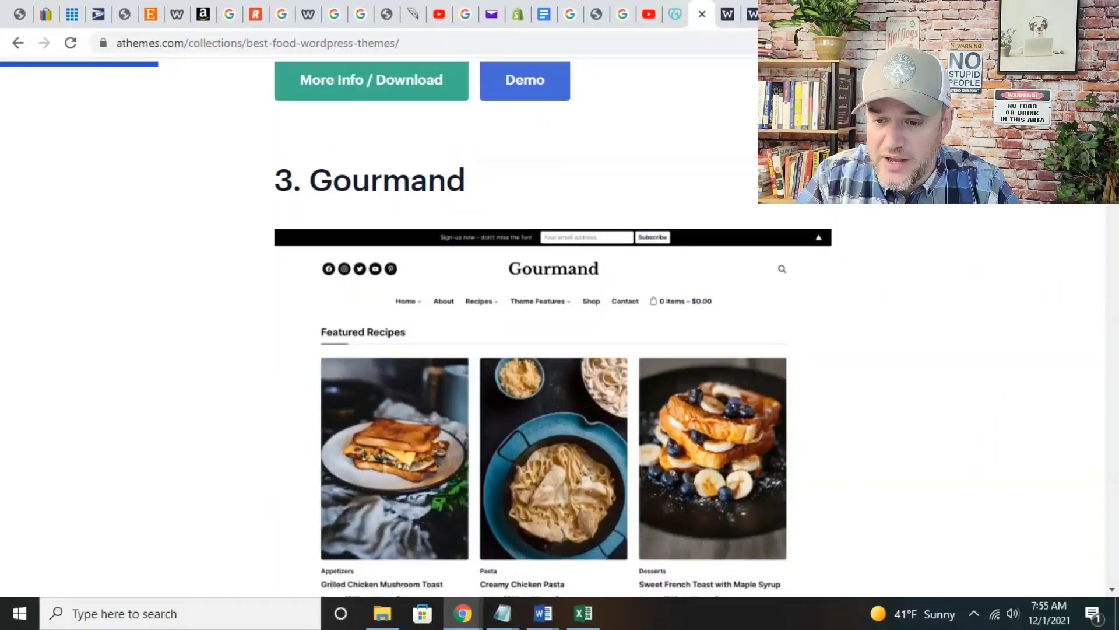
Review the WPZOOM Gourmand theme page's $69 price, 4.8 rating, included items and features.
{"action": "left_click", "coordinate": [702, 13]}
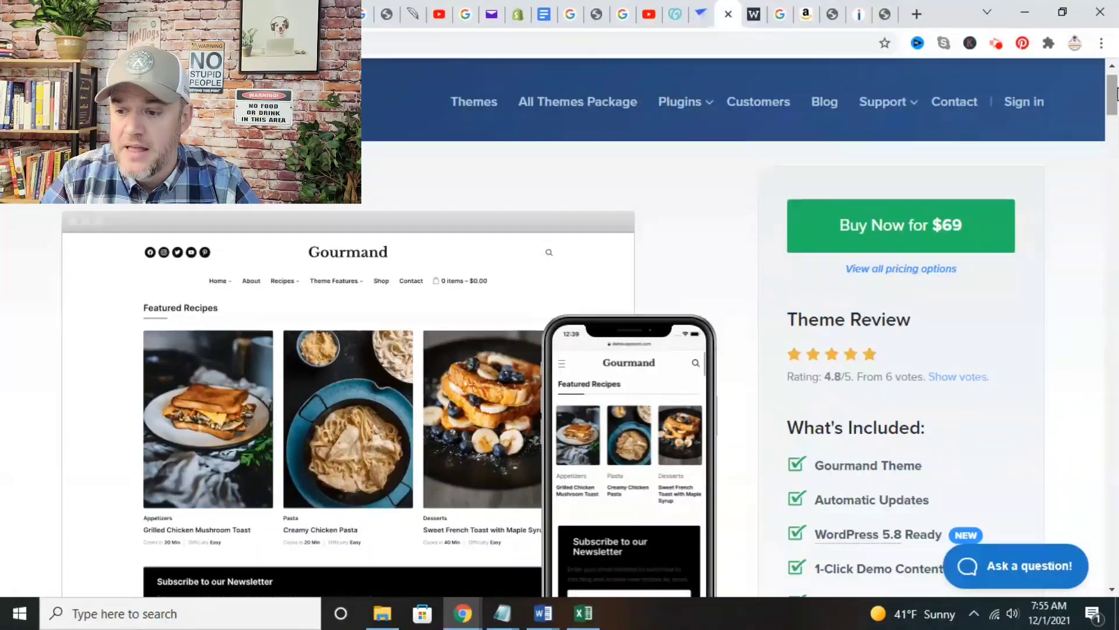
{"action": "scroll", "scroll_direction": "down", "scroll_amount": 3}
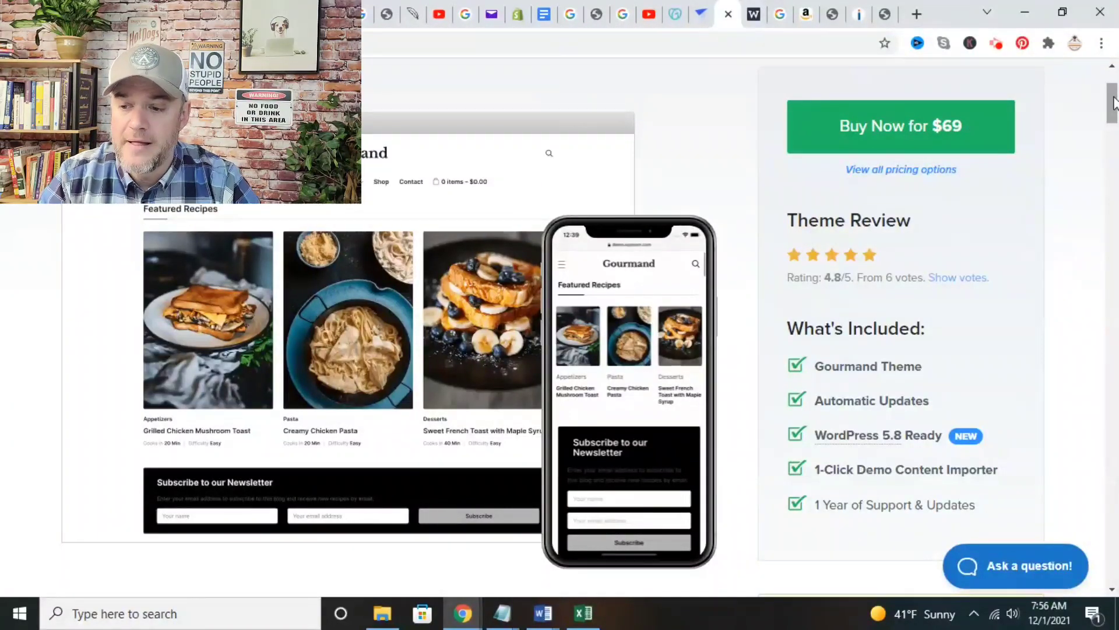
{"action": "scroll", "scroll_direction": "down", "scroll_amount": 3}
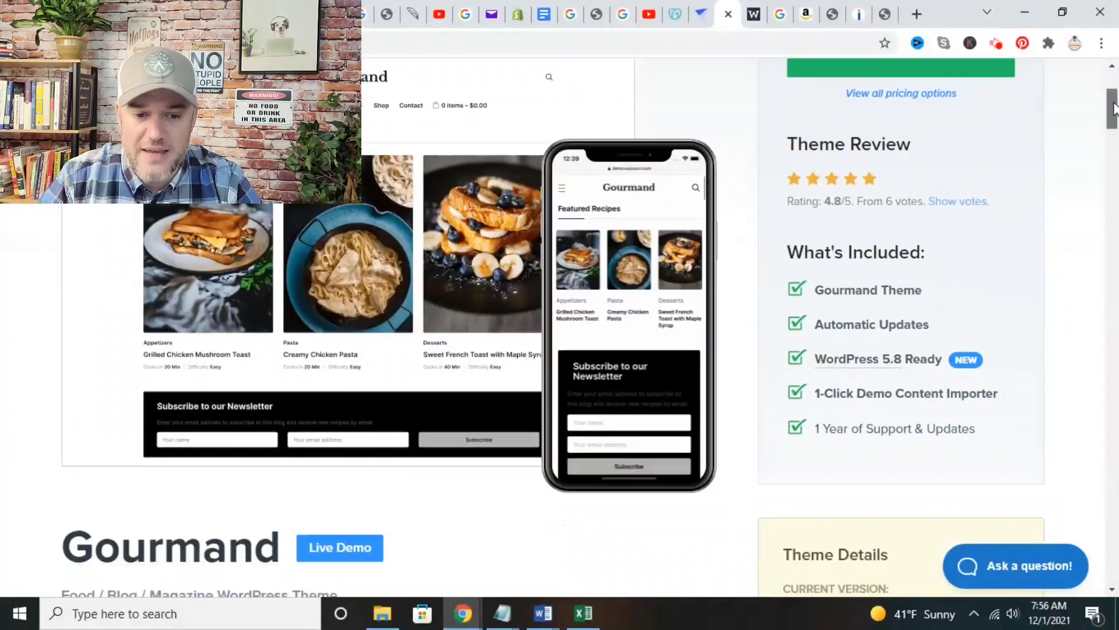
{"action": "scroll", "scroll_direction": "up", "scroll_amount": 3}
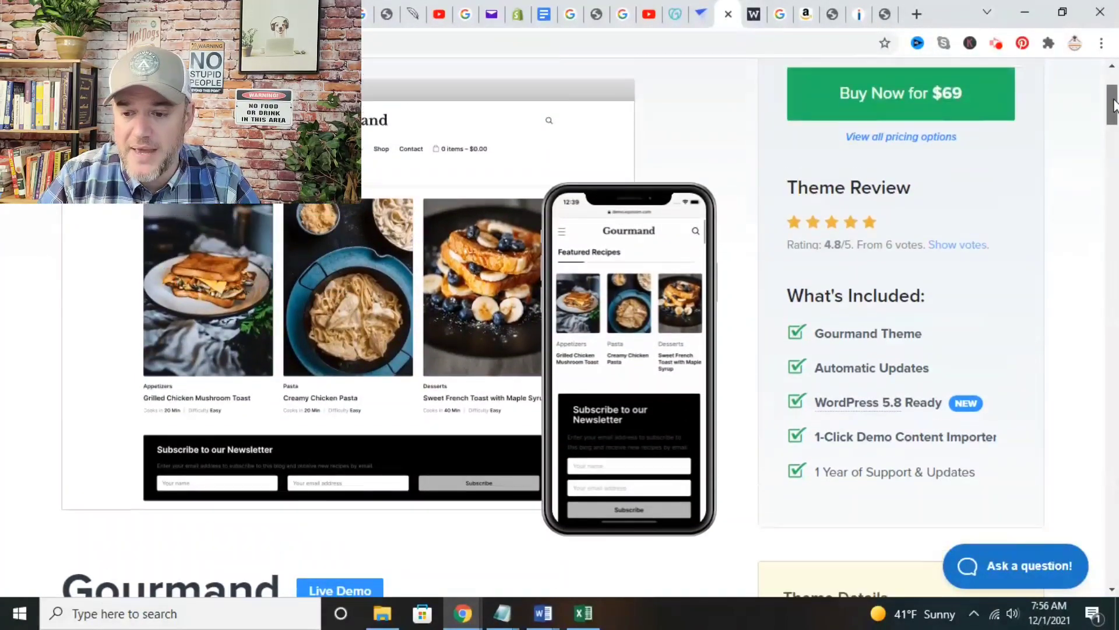
{"action": "mouse_move", "coordinate": [941, 100]}
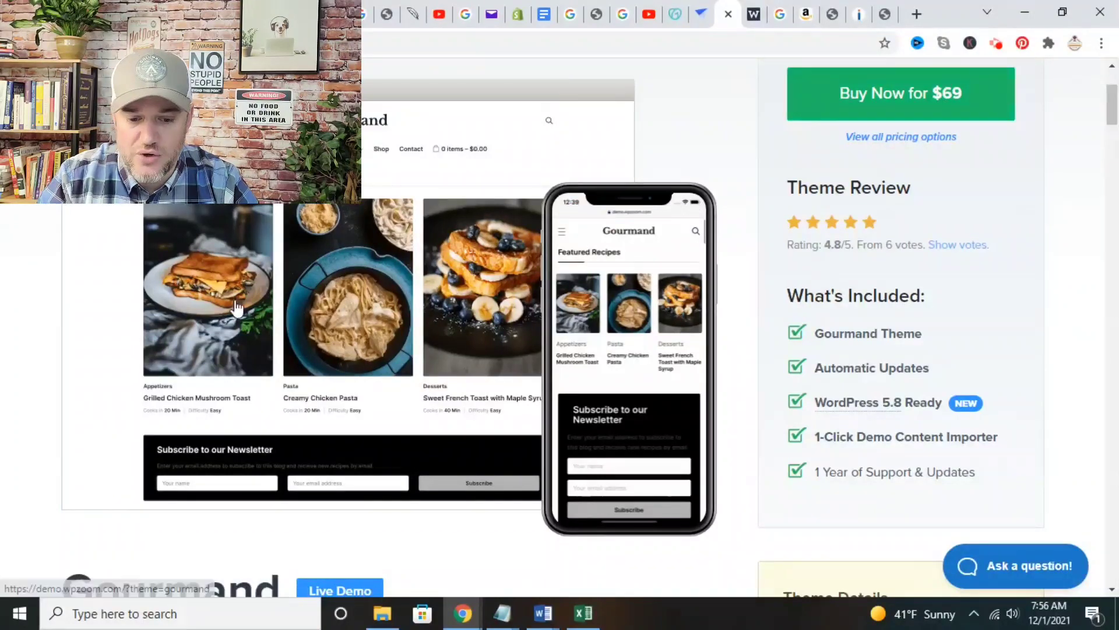
{"action": "mouse_move", "coordinate": [466, 425]}
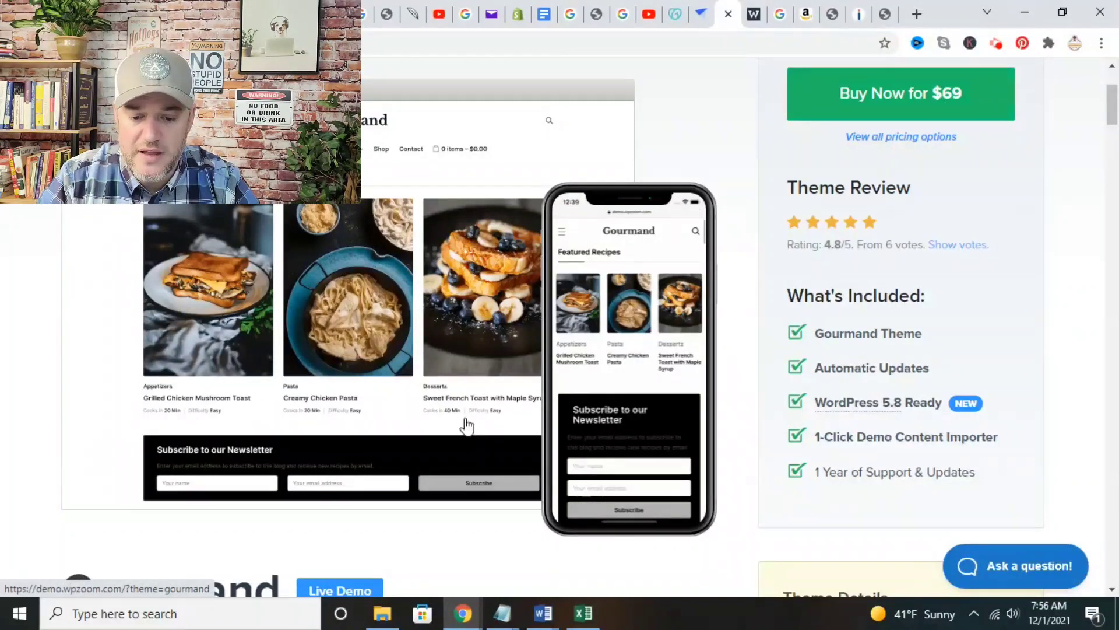
{"action": "mouse_move", "coordinate": [471, 329]}
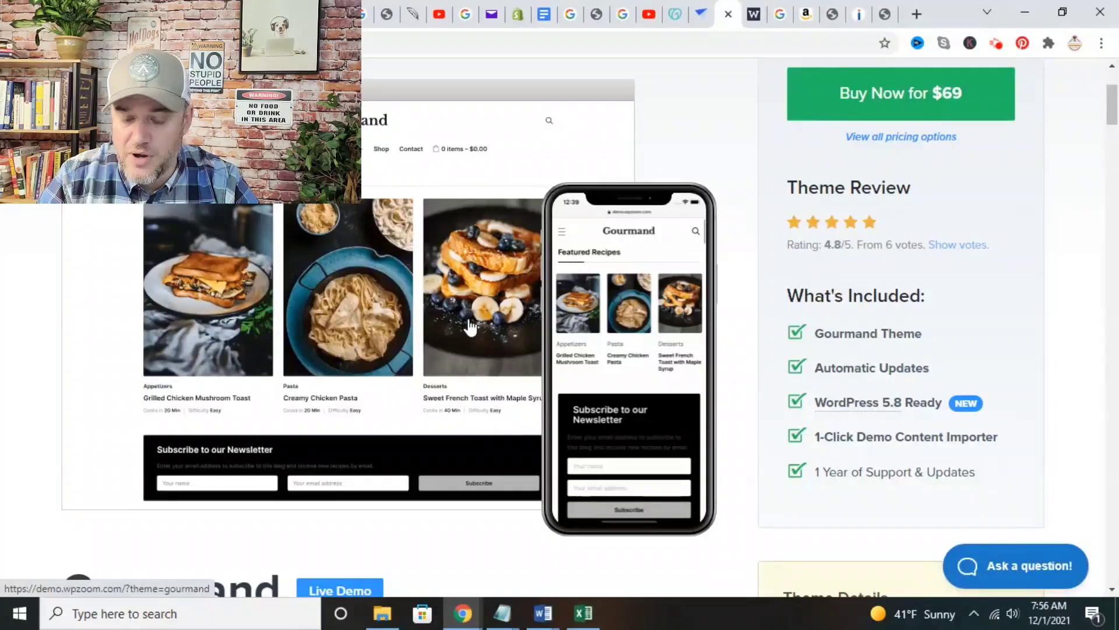
{"action": "mouse_move", "coordinate": [438, 257]}
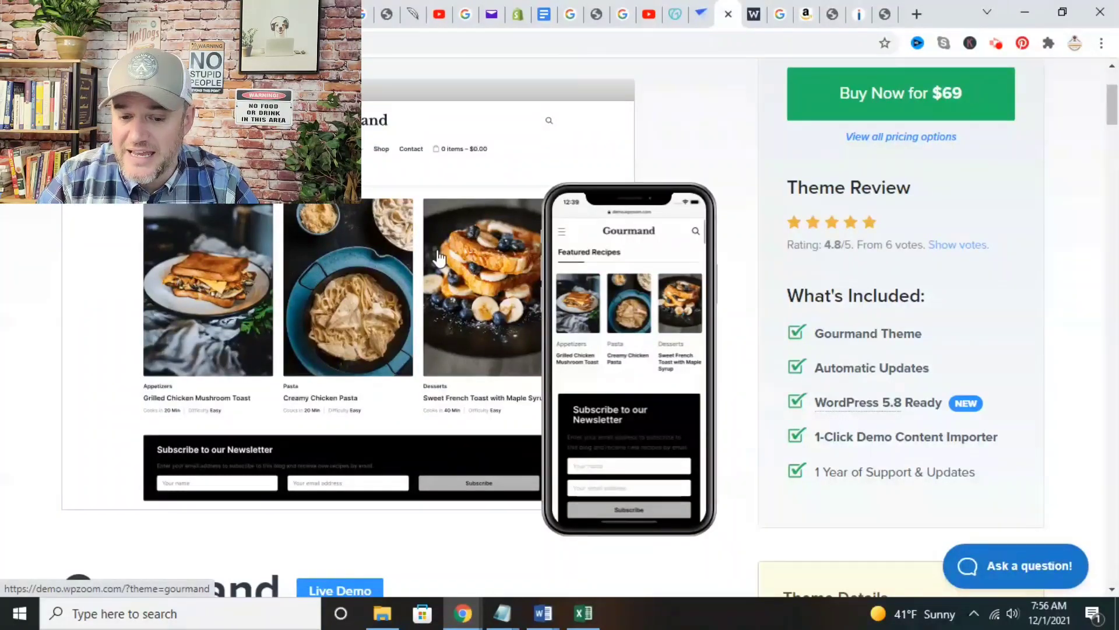
{"action": "mouse_move", "coordinate": [375, 255]}
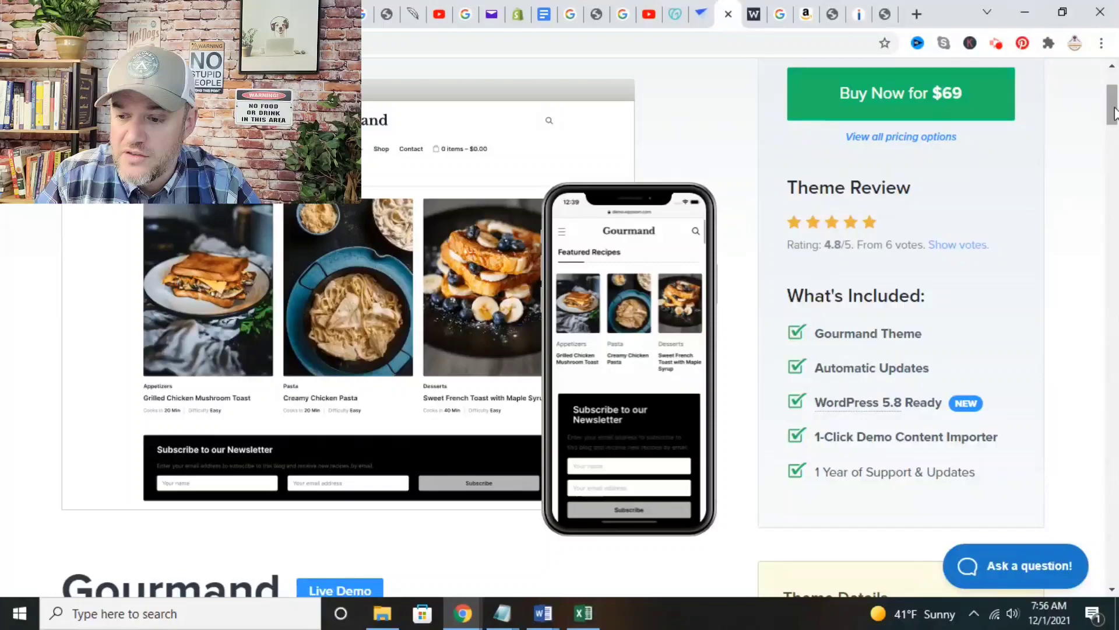
{"action": "scroll", "scroll_direction": "down", "scroll_amount": 3}
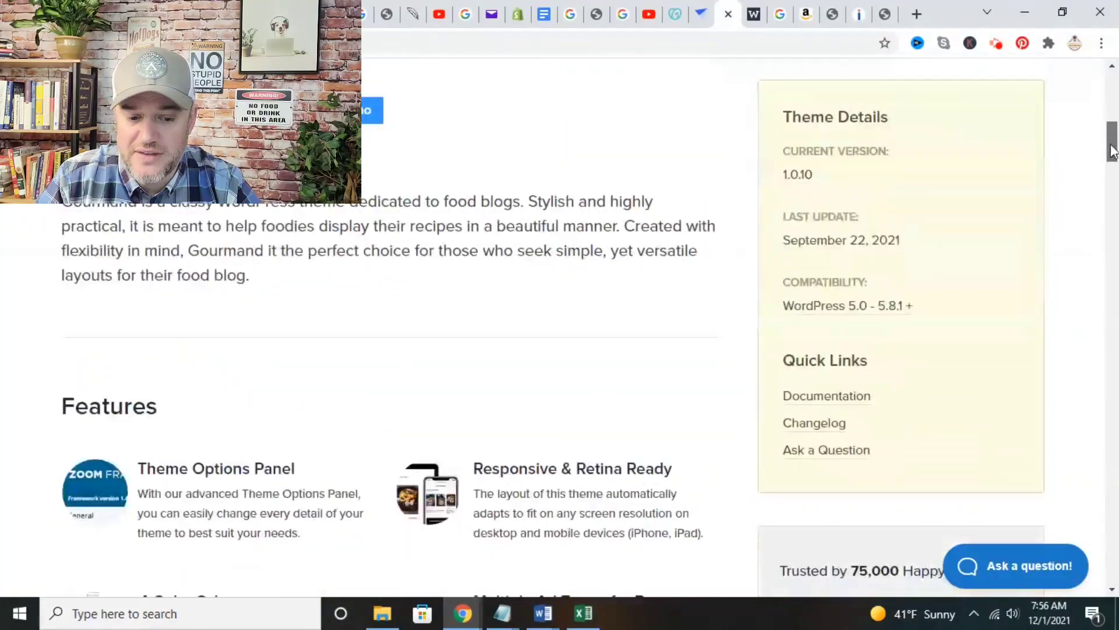
{"action": "scroll", "scroll_direction": "down", "scroll_amount": 3}
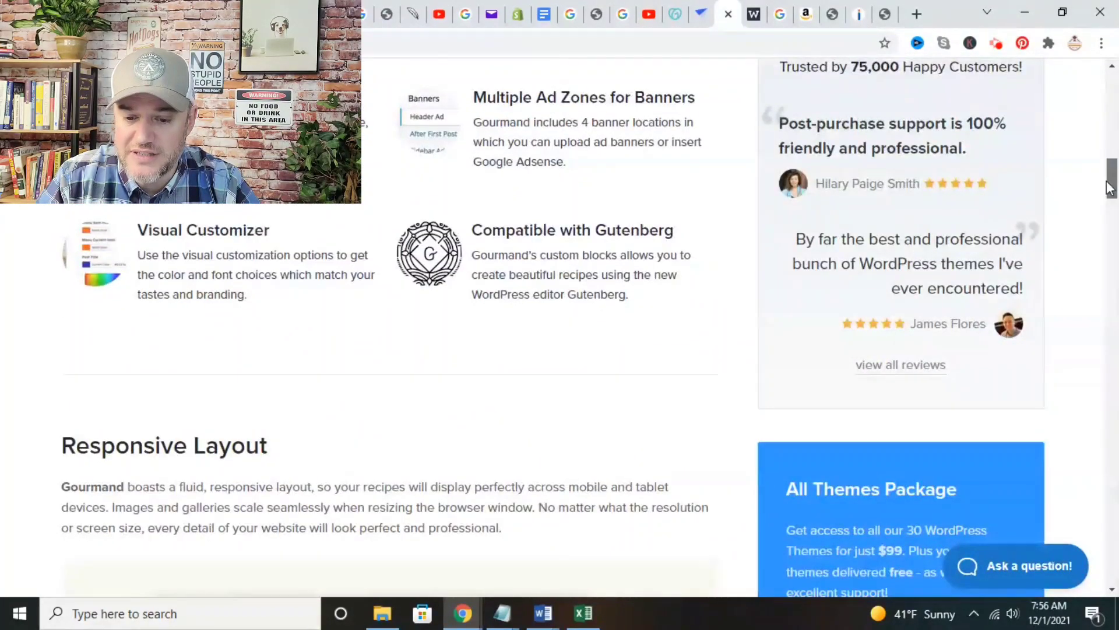
{"action": "scroll", "scroll_direction": "up", "scroll_amount": 3}
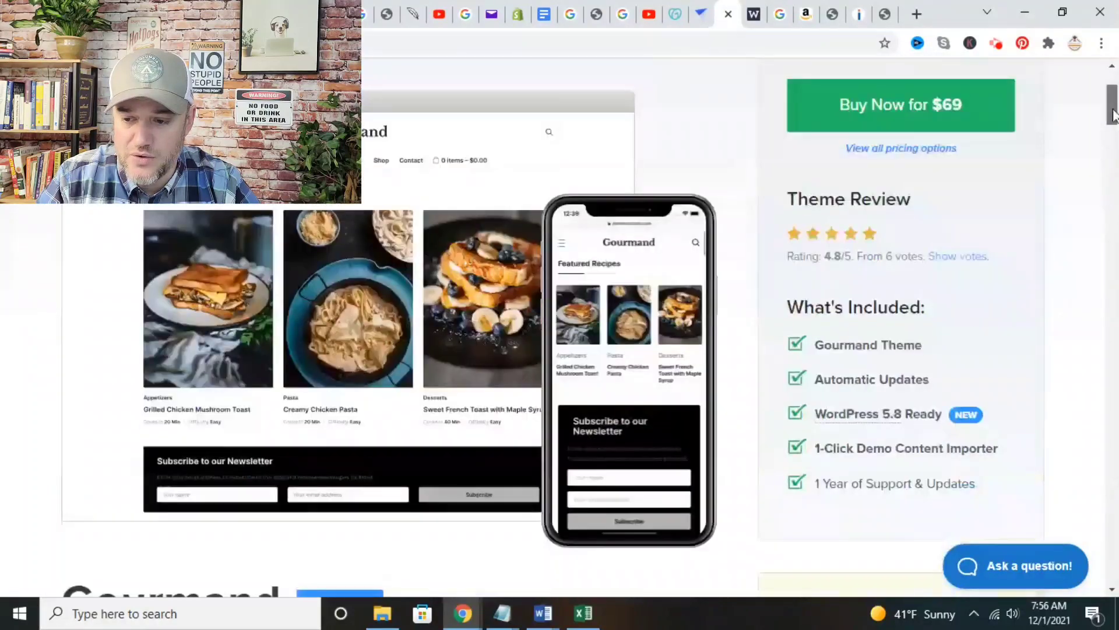
View WPZOOM's Cookely theme page with its $69 price and 4.8 rating from 10 votes.
{"action": "left_click", "coordinate": [727, 13]}
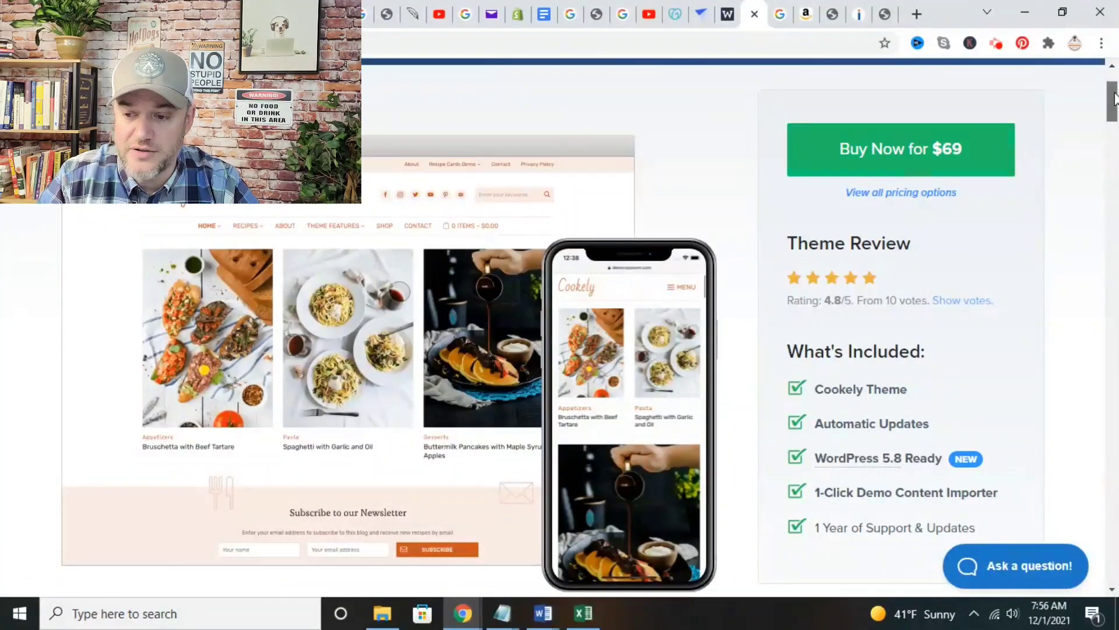
{"action": "scroll", "scroll_direction": "down", "scroll_amount": 3}
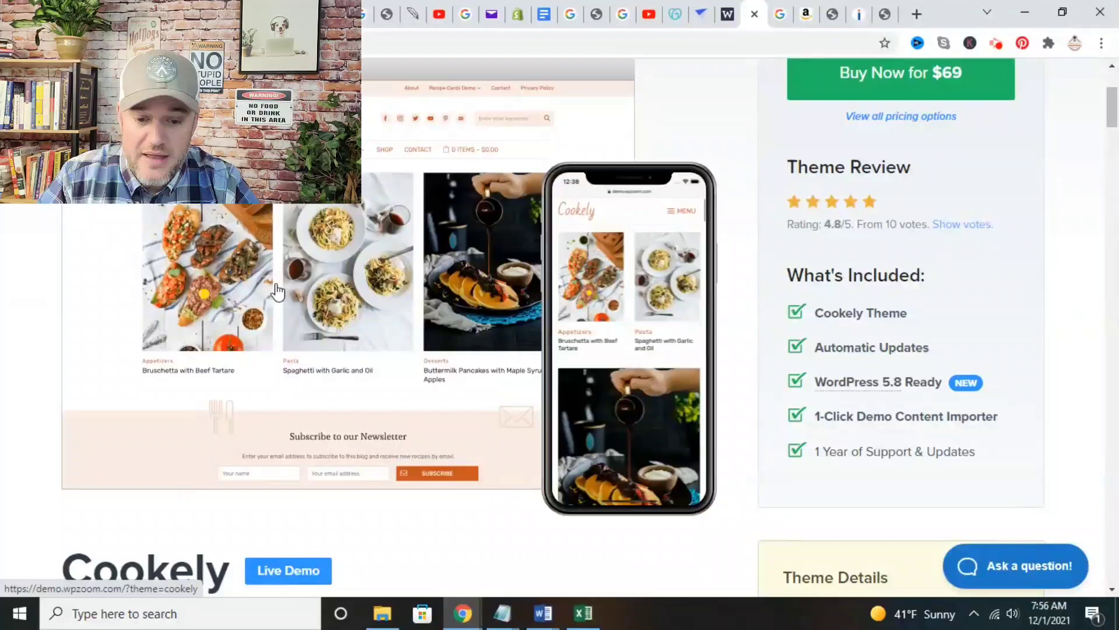
{"action": "mouse_move", "coordinate": [443, 157]}
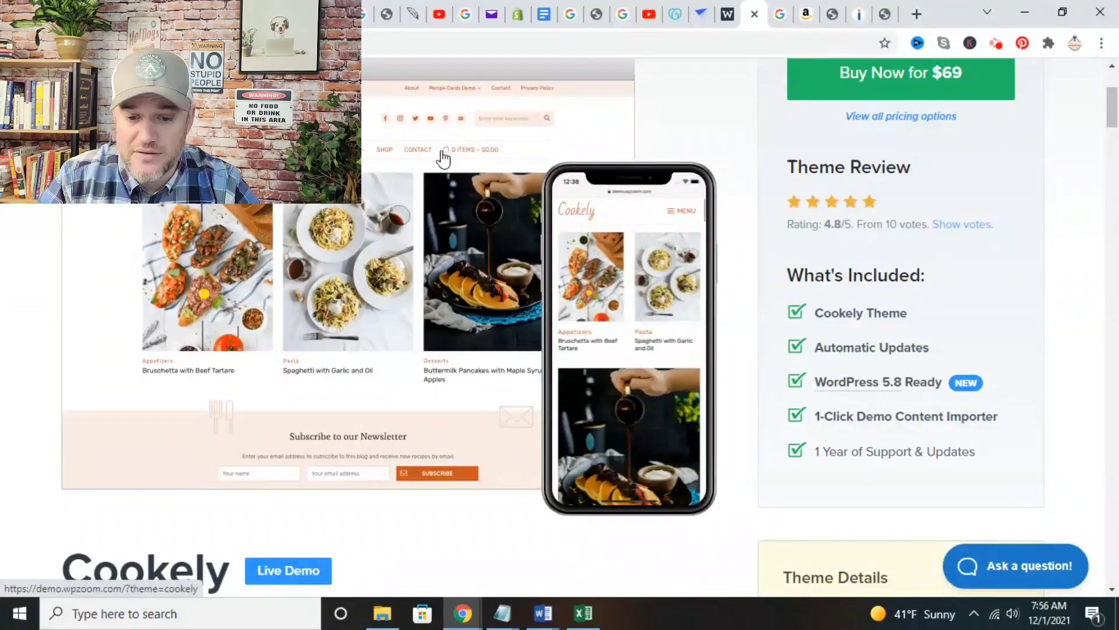
{"action": "mouse_move", "coordinate": [421, 124]}
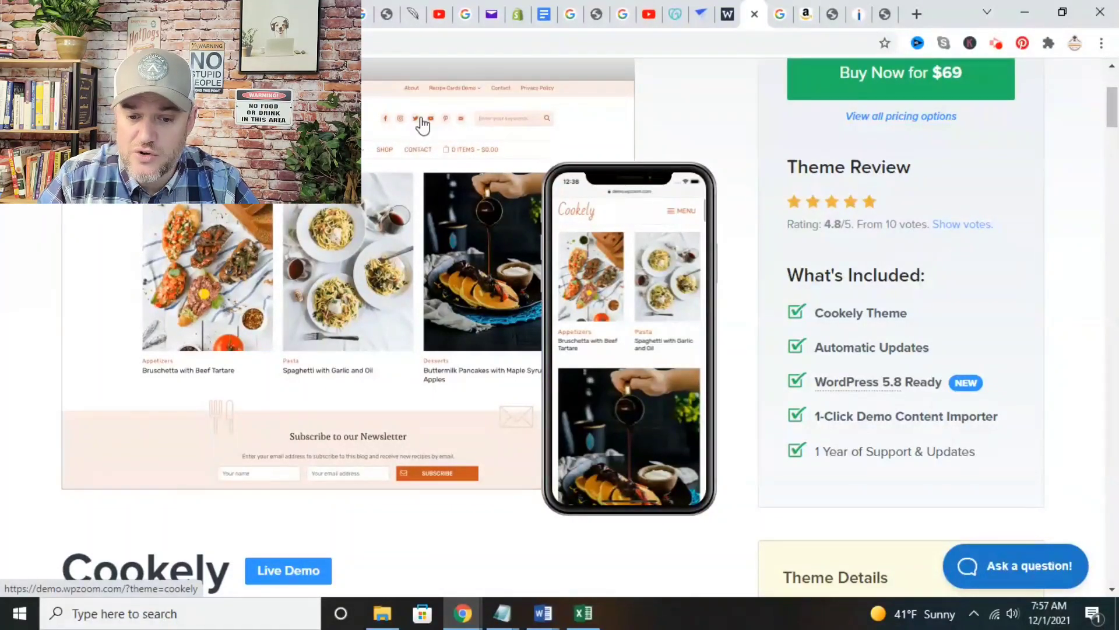
{"action": "mouse_move", "coordinate": [592, 449]}
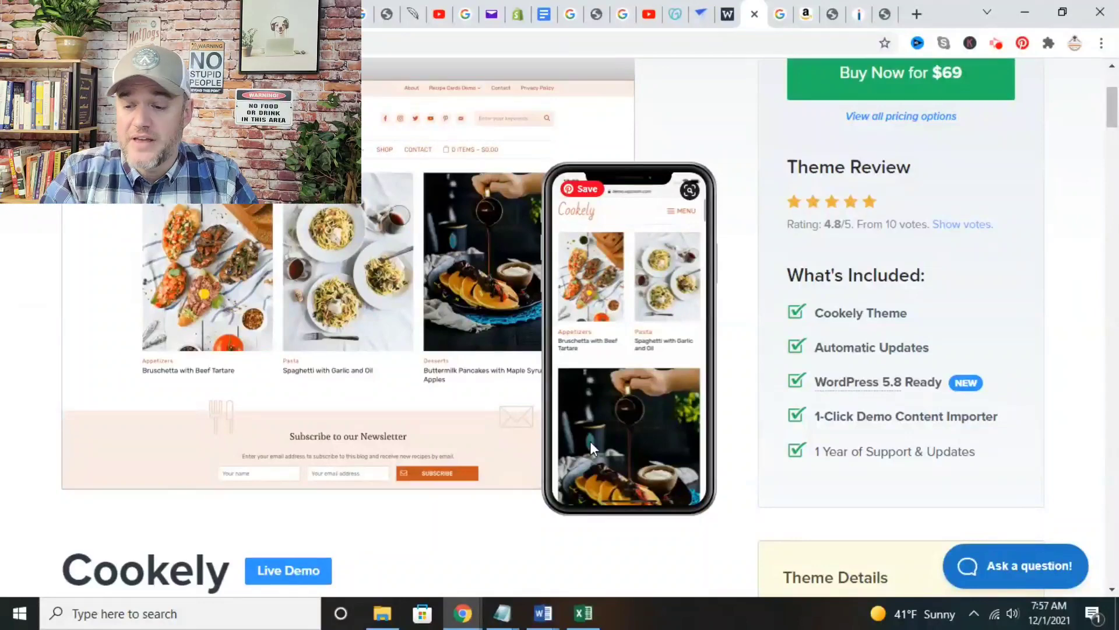
Open the Amazon FITCRUNCH protein bar listing and preview its nutrition-facts and single-bar images.
{"action": "left_click", "coordinate": [753, 13]}
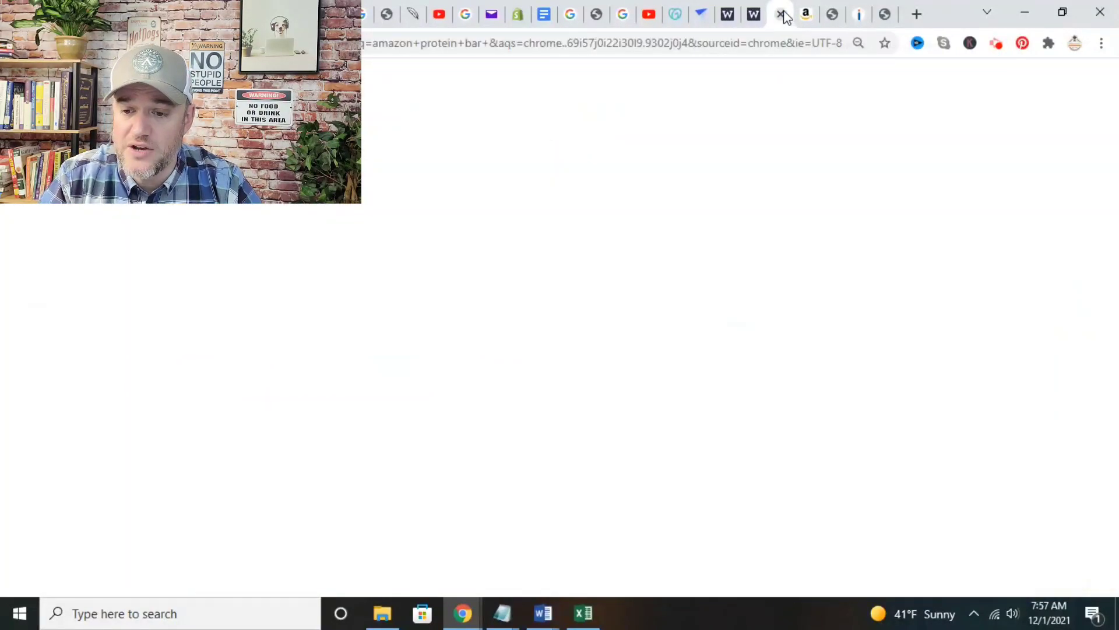
{"action": "left_click", "coordinate": [782, 13]}
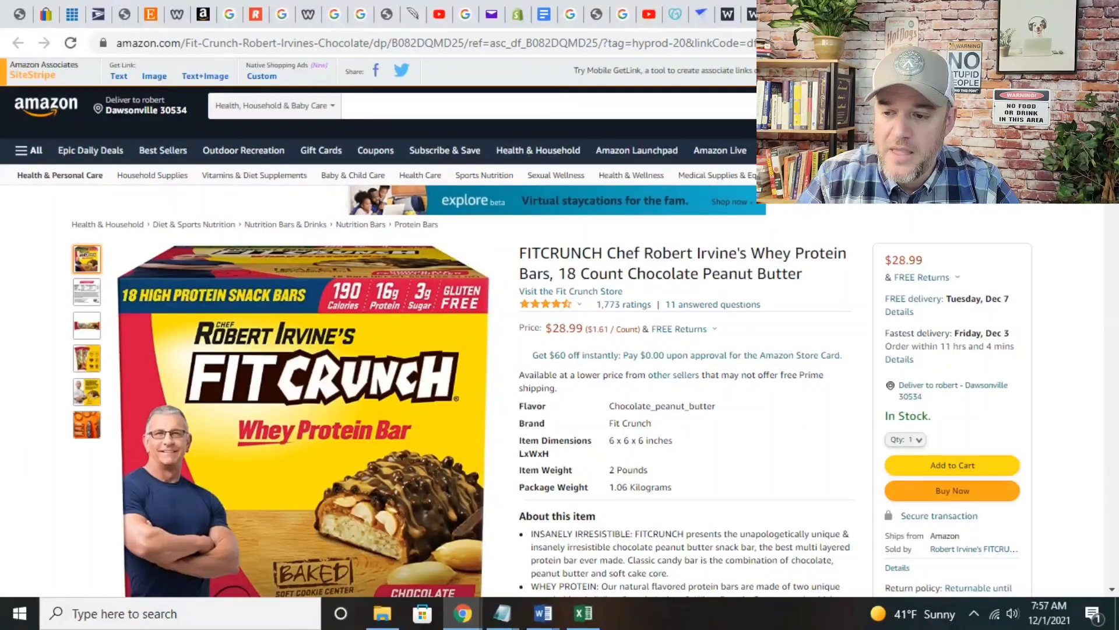
{"action": "scroll", "scroll_direction": "down", "scroll_amount": 3}
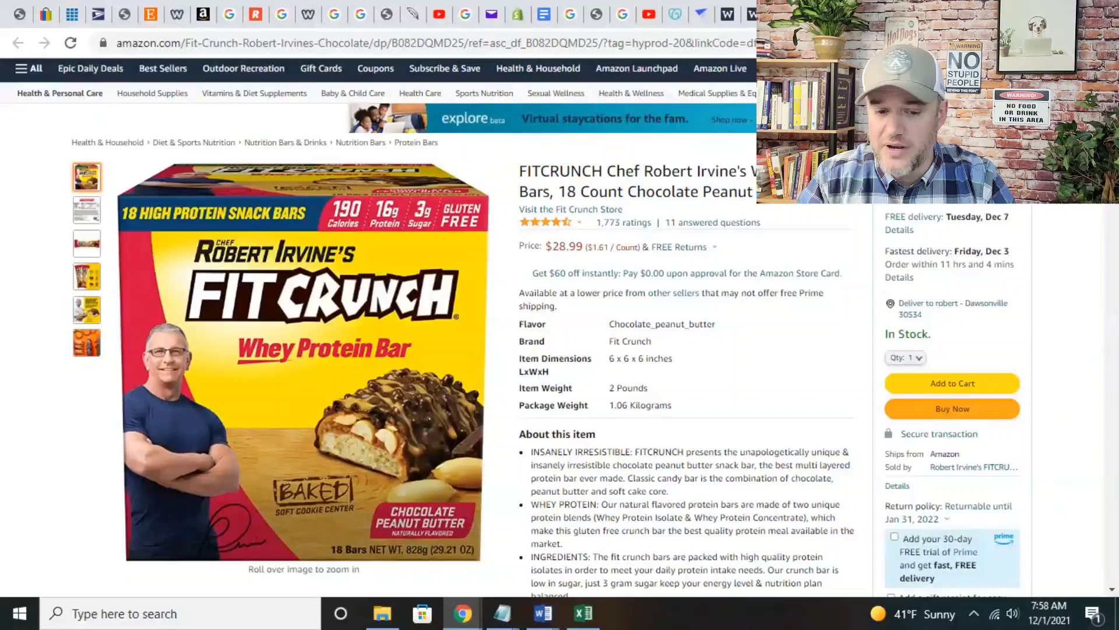
{"action": "scroll", "scroll_direction": "down", "scroll_amount": 3}
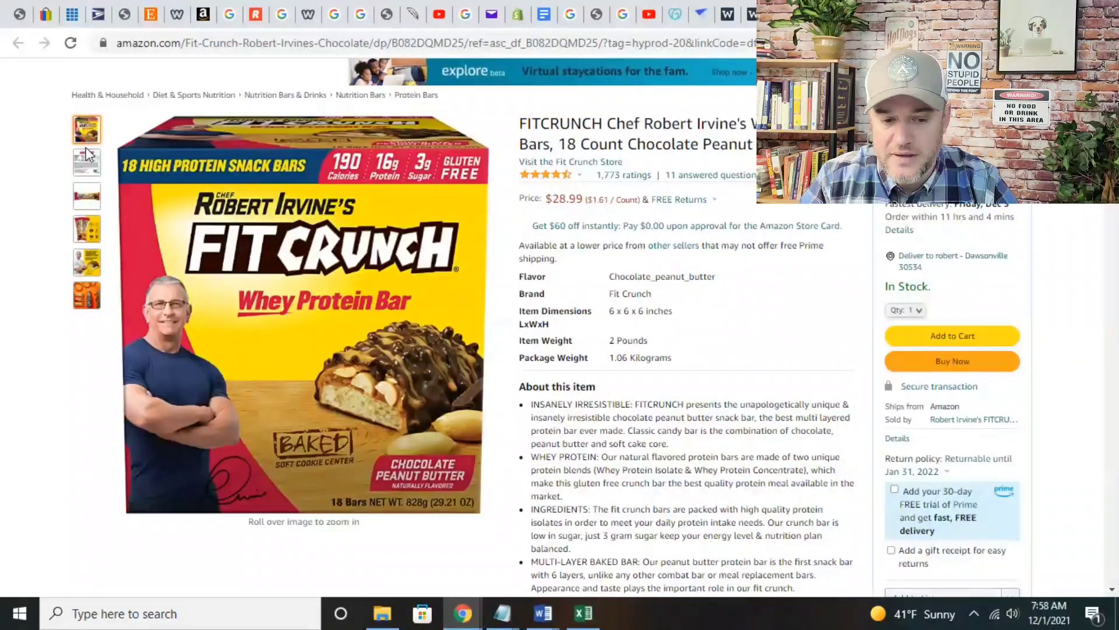
{"action": "left_click", "coordinate": [86, 161]}
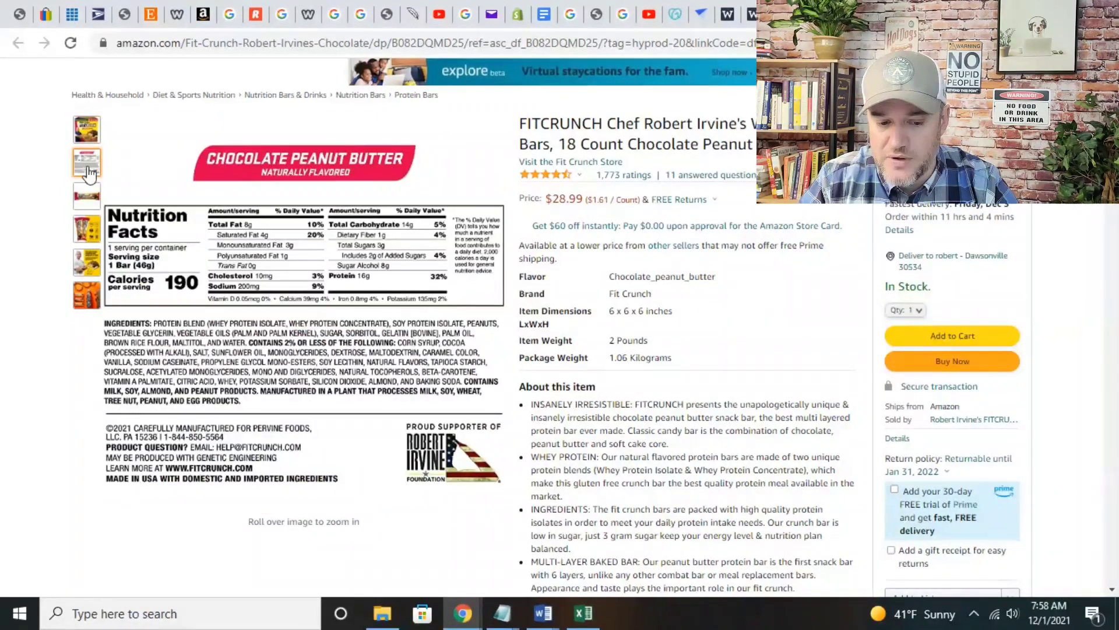
{"action": "left_click", "coordinate": [87, 197]}
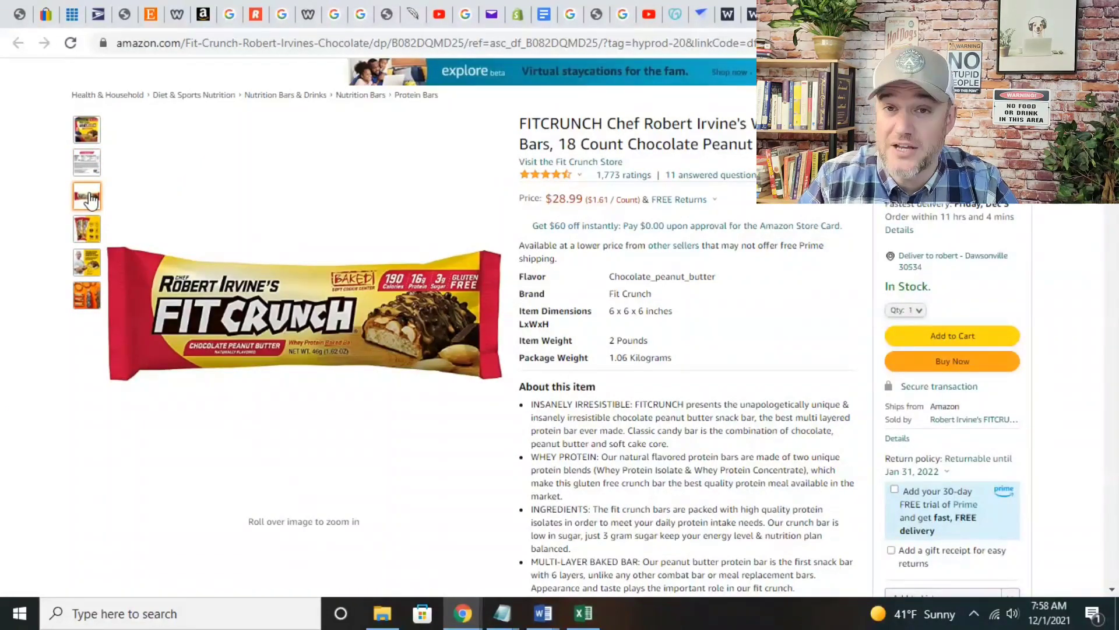
{"action": "mouse_move", "coordinate": [442, 242]}
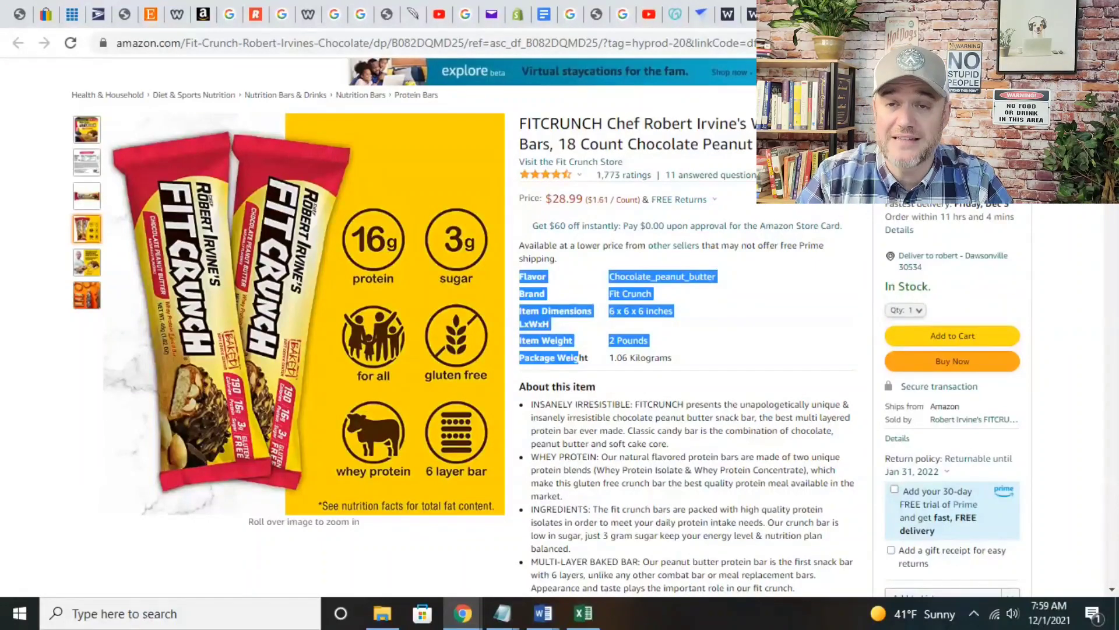
Scroll the FITCRUNCH listing through its product specs and About this item bullets.
{"action": "scroll", "scroll_direction": "down", "scroll_amount": 3}
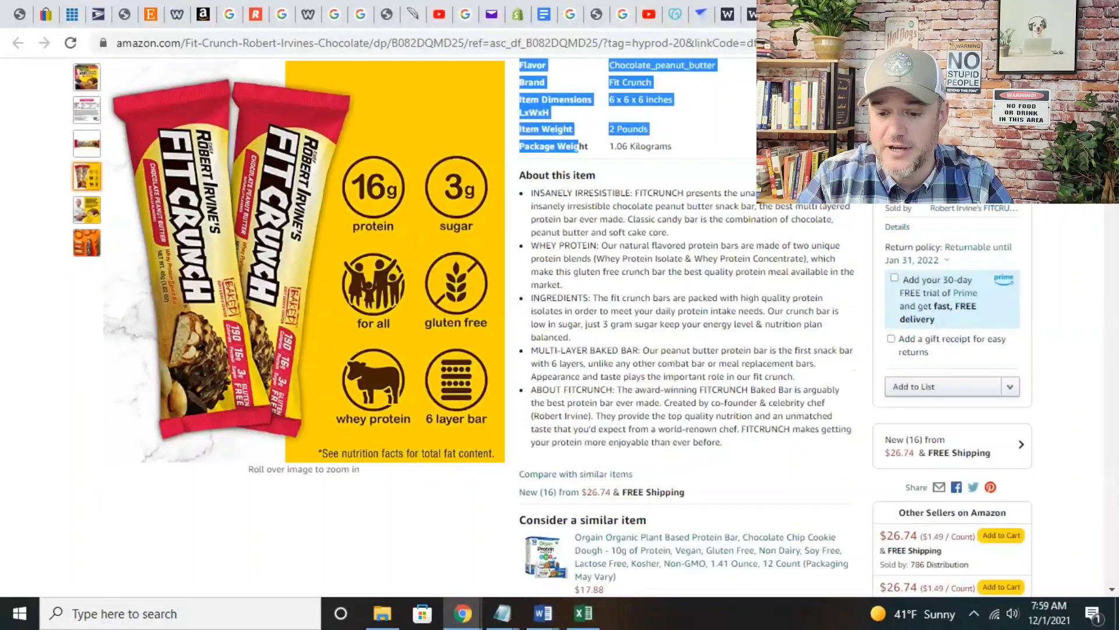
{"action": "scroll", "scroll_direction": "down", "scroll_amount": 3}
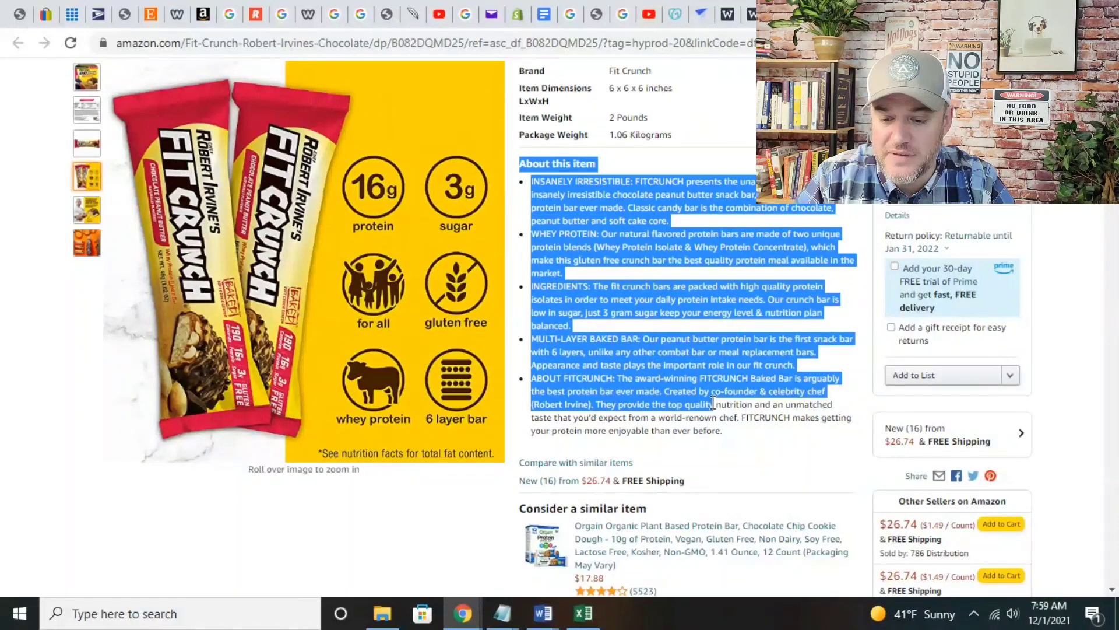
{"action": "mouse_move", "coordinate": [748, 439]}
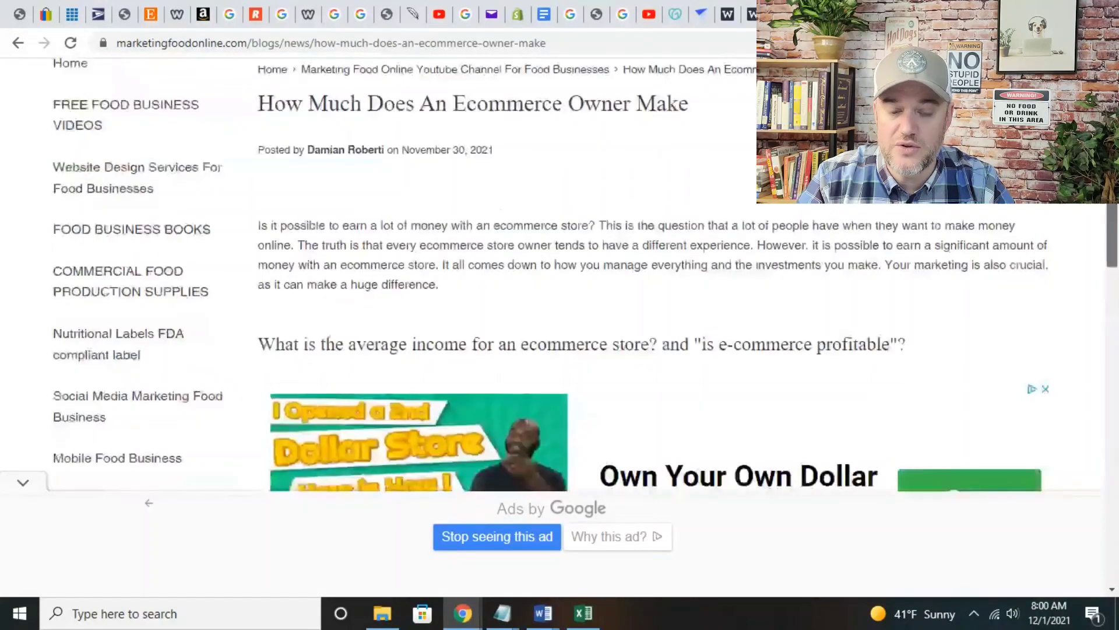
{"action": "scroll", "scroll_direction": "down", "scroll_amount": 3}
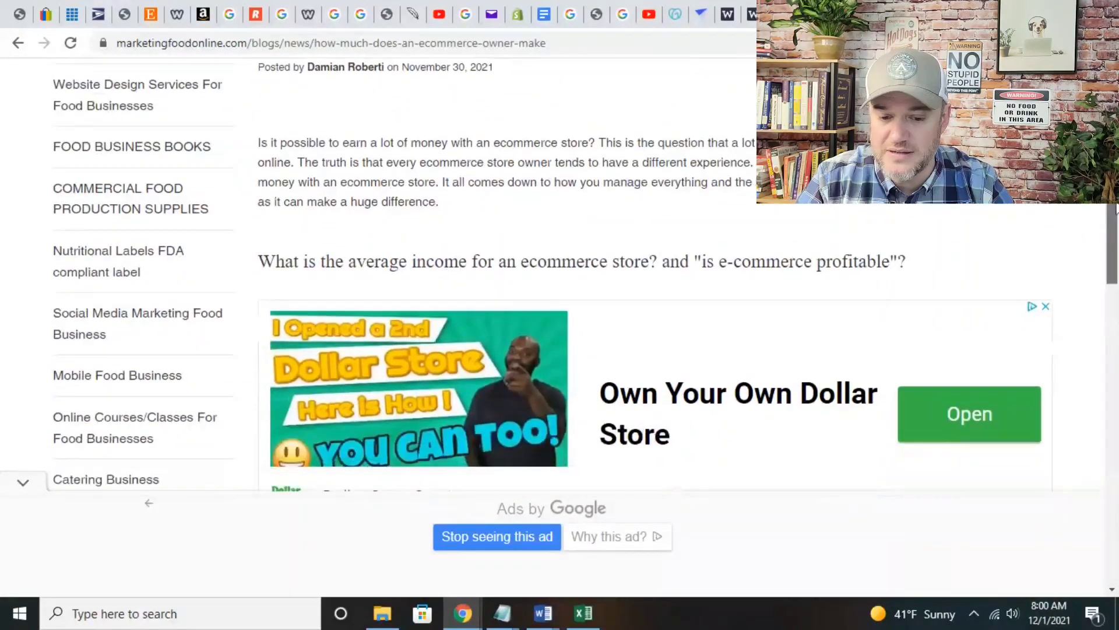
{"action": "scroll", "scroll_direction": "down", "scroll_amount": 3}
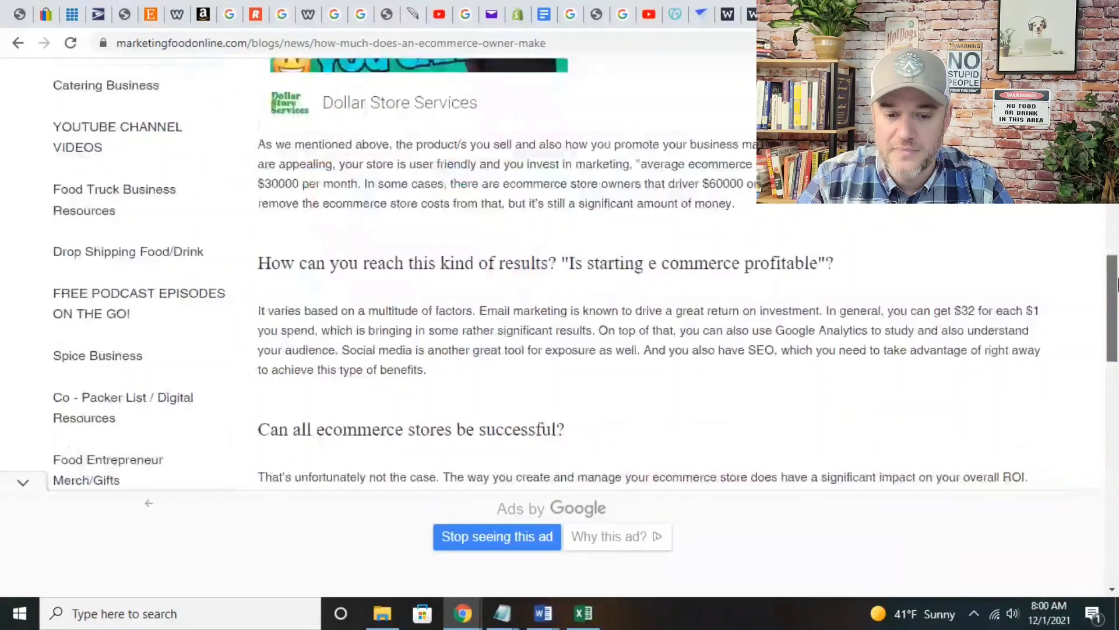
{"action": "scroll", "scroll_direction": "up", "scroll_amount": 3}
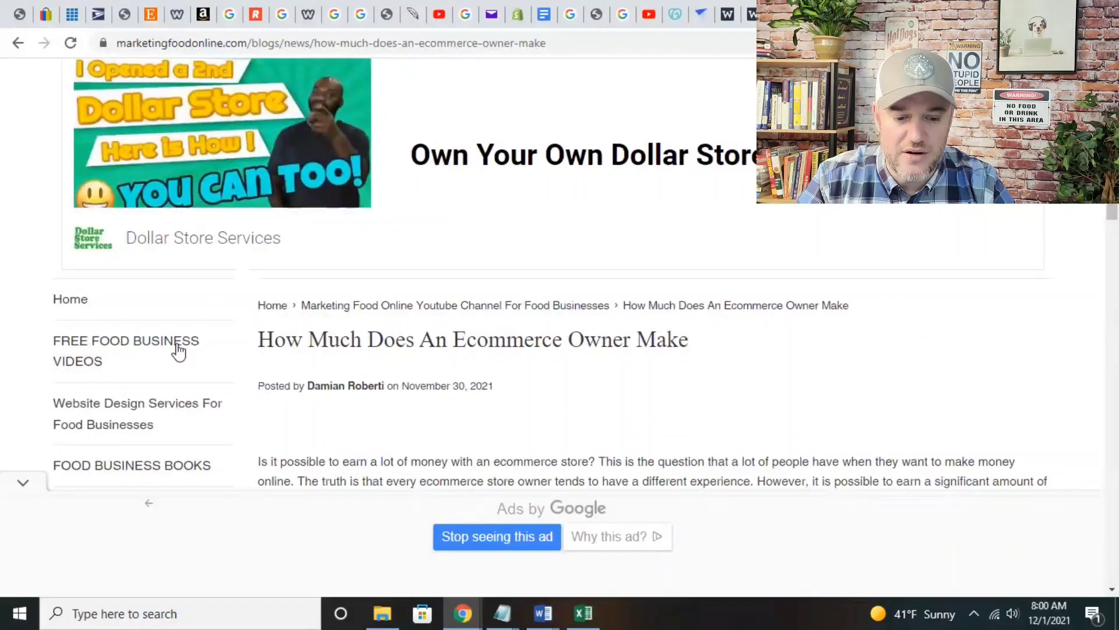
{"action": "mouse_move", "coordinate": [423, 318]}
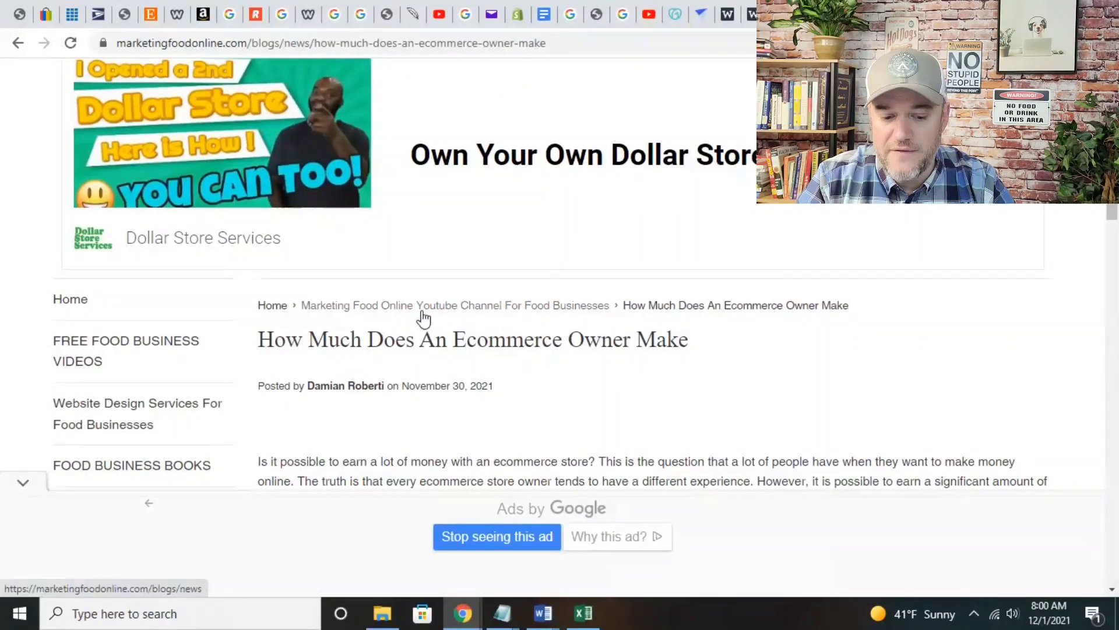
{"action": "mouse_move", "coordinate": [690, 247]}
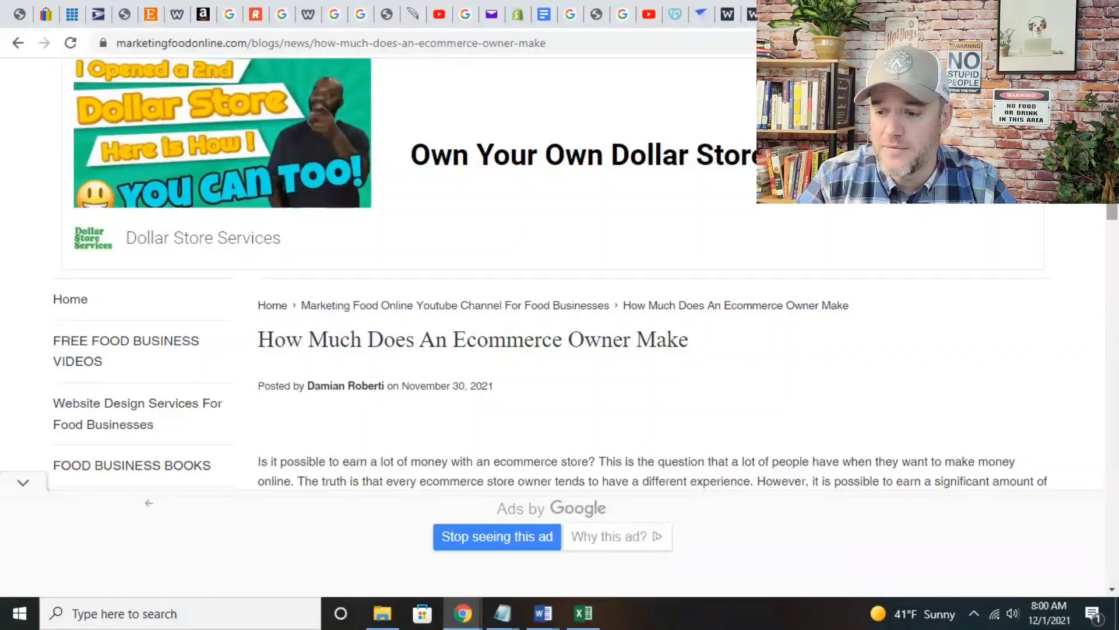
{"action": "scroll", "scroll_direction": "down", "scroll_amount": 3}
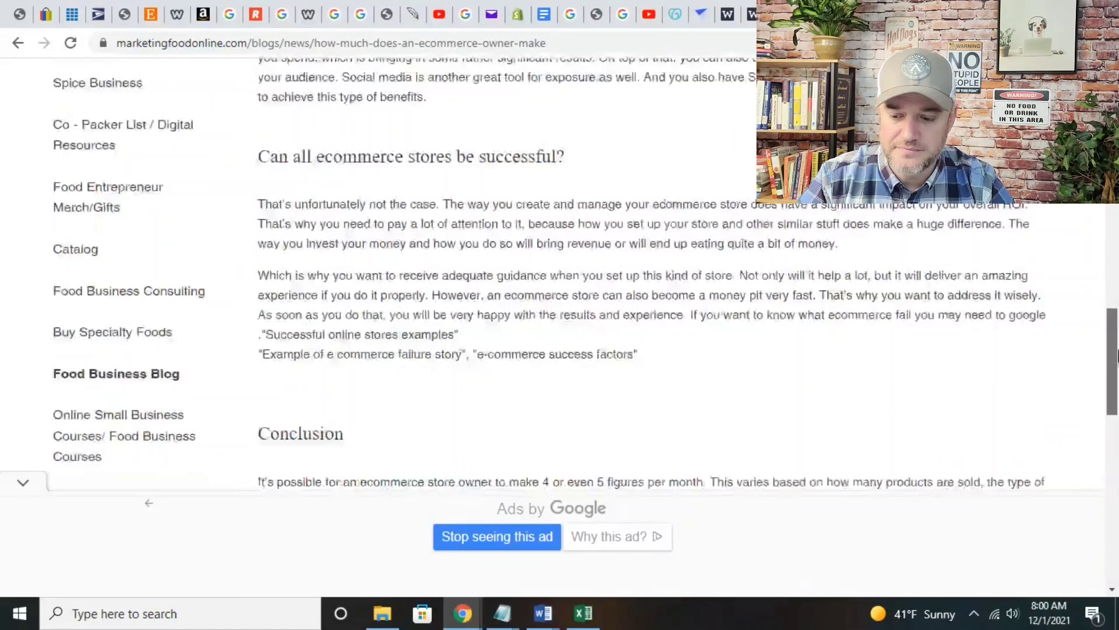
{"action": "scroll", "scroll_direction": "down", "scroll_amount": 3}
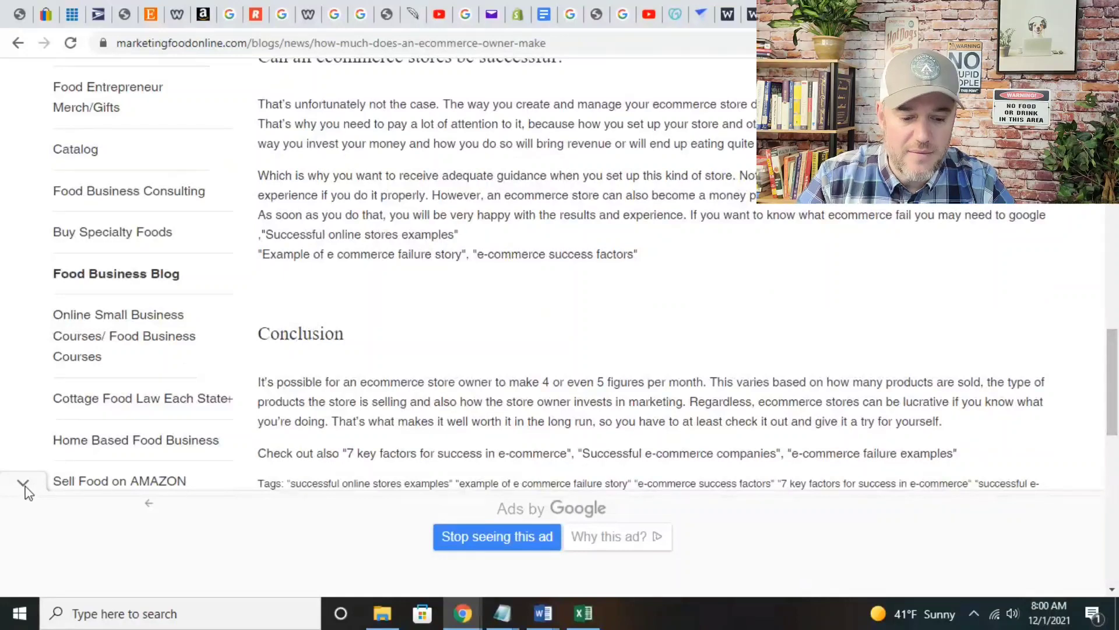
{"action": "left_click", "coordinate": [23, 486]}
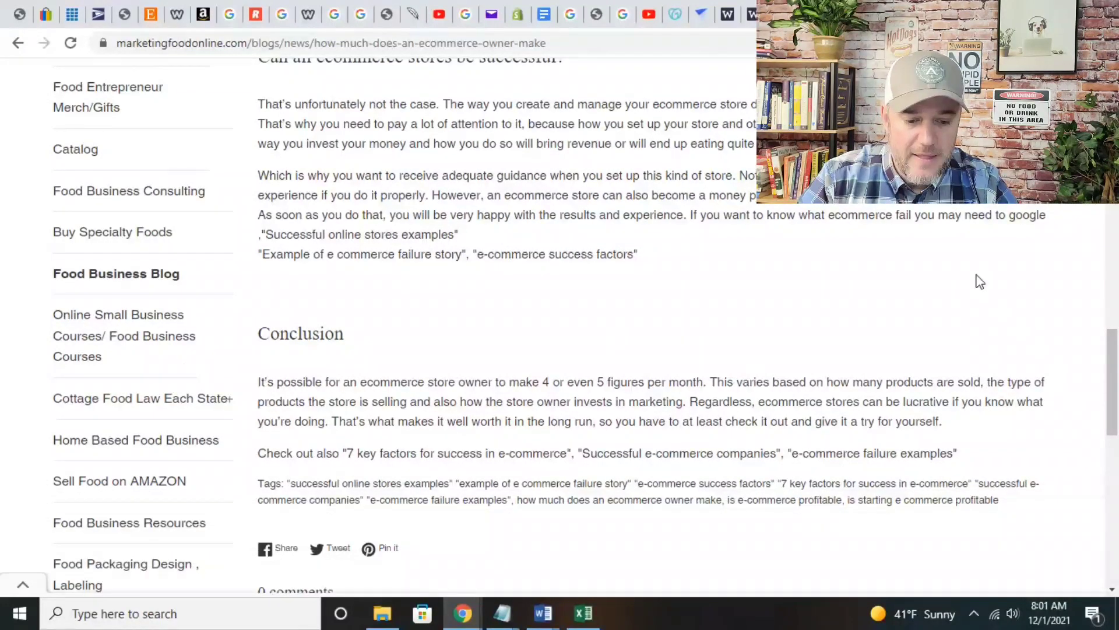
{"action": "scroll", "scroll_direction": "down", "scroll_amount": 3}
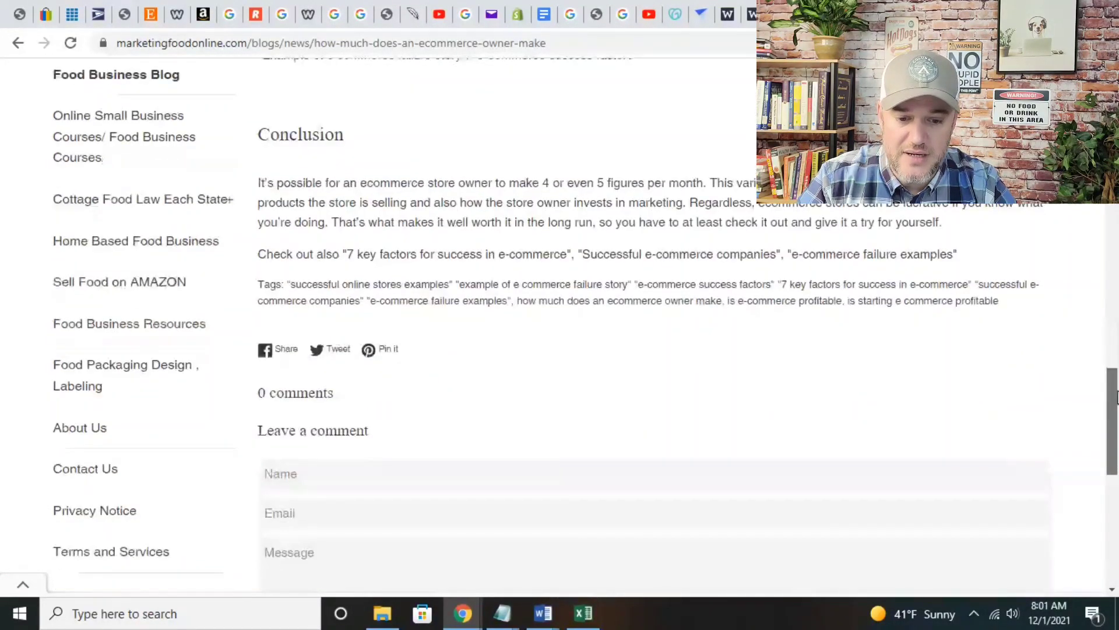
{"action": "scroll", "scroll_direction": "down", "scroll_amount": 3}
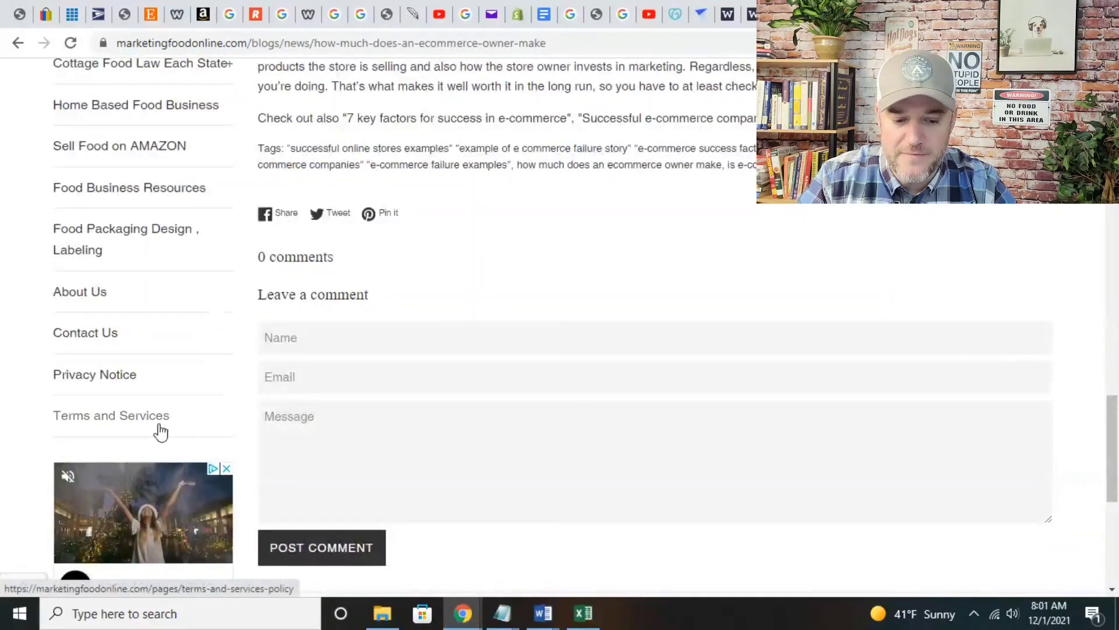
{"action": "mouse_move", "coordinate": [85, 332]}
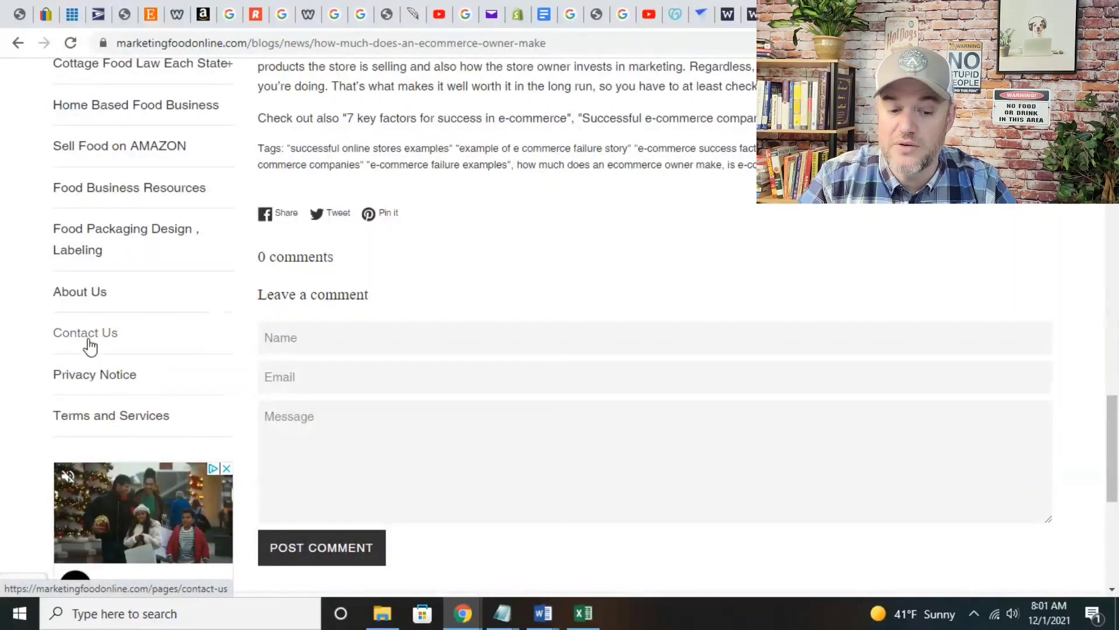
{"action": "mouse_move", "coordinate": [79, 292]}
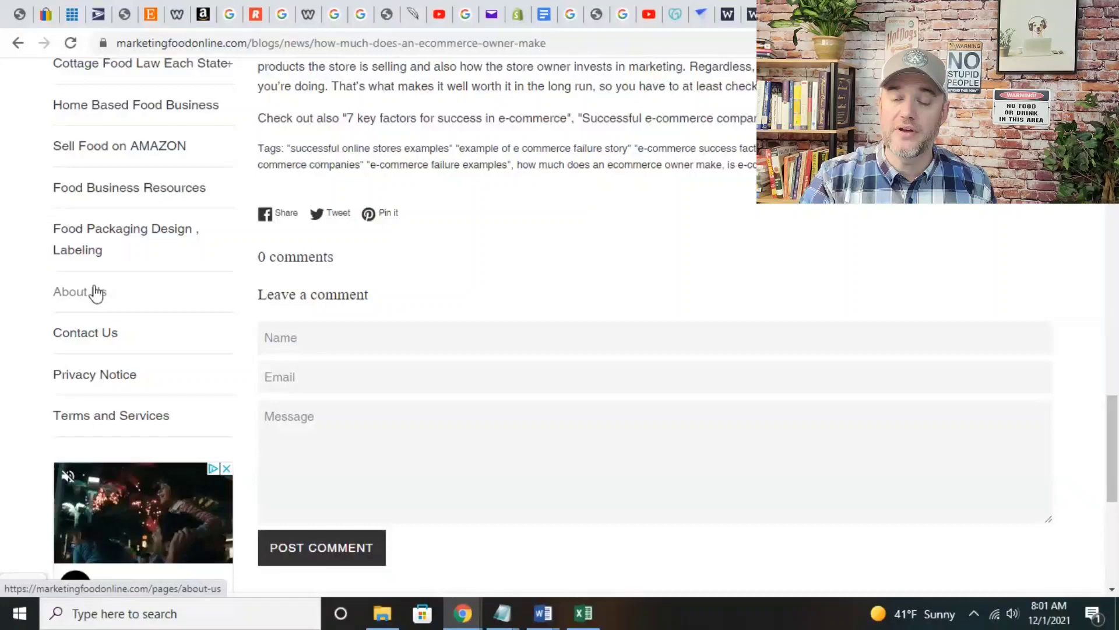
{"action": "mouse_move", "coordinate": [157, 259]}
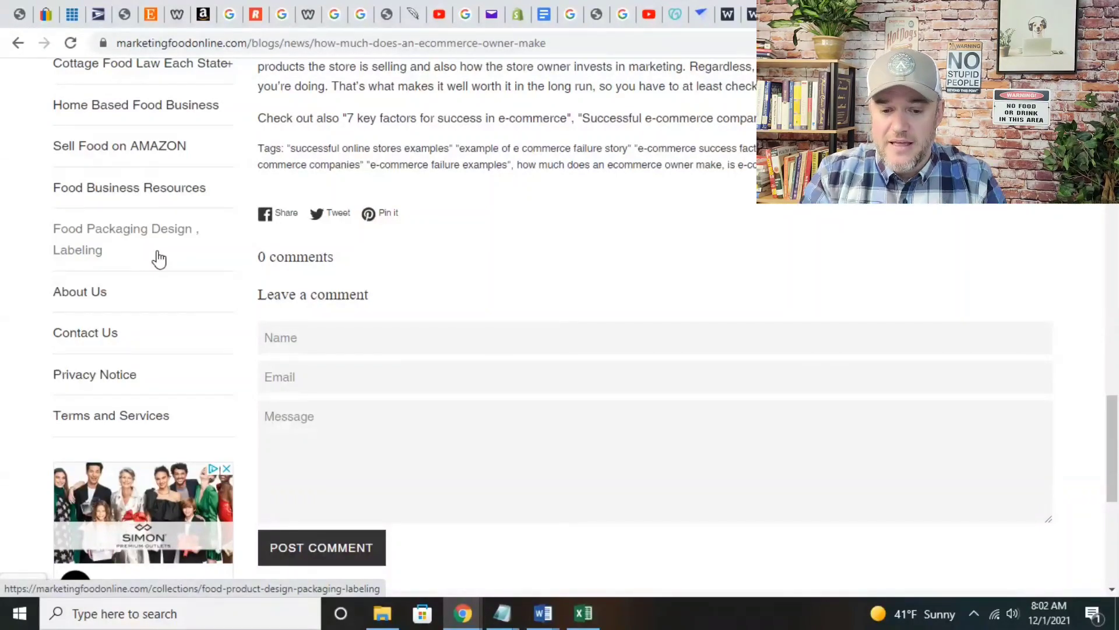
Scroll the ecommerce owner post back to its title, then down to its conclusion.
{"action": "scroll", "scroll_direction": "up", "scroll_amount": 3}
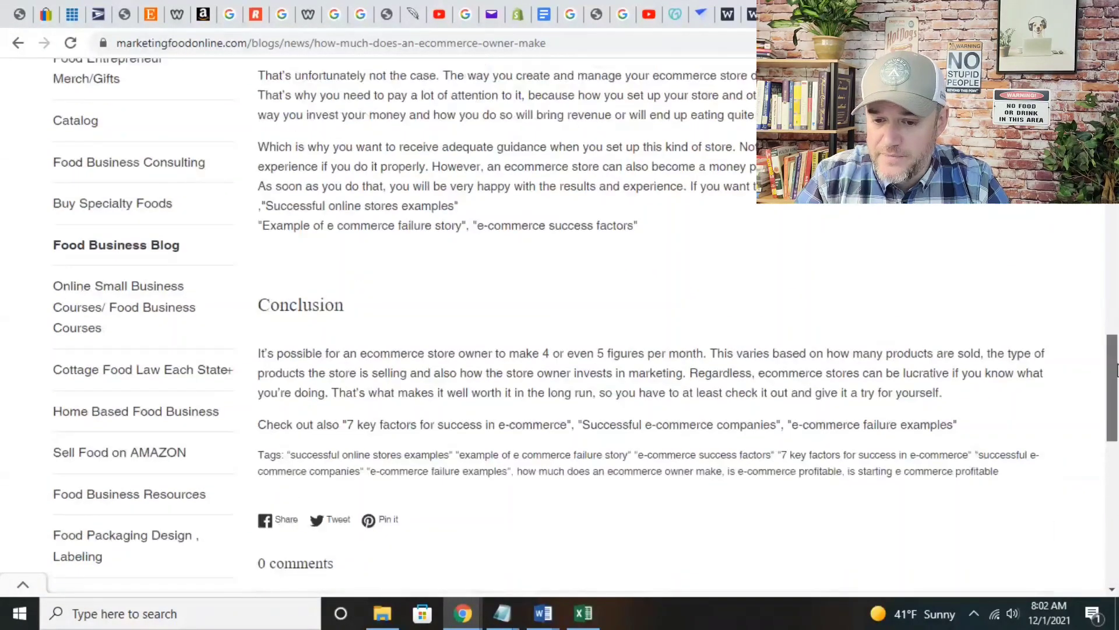
{"action": "scroll", "scroll_direction": "up", "scroll_amount": 3}
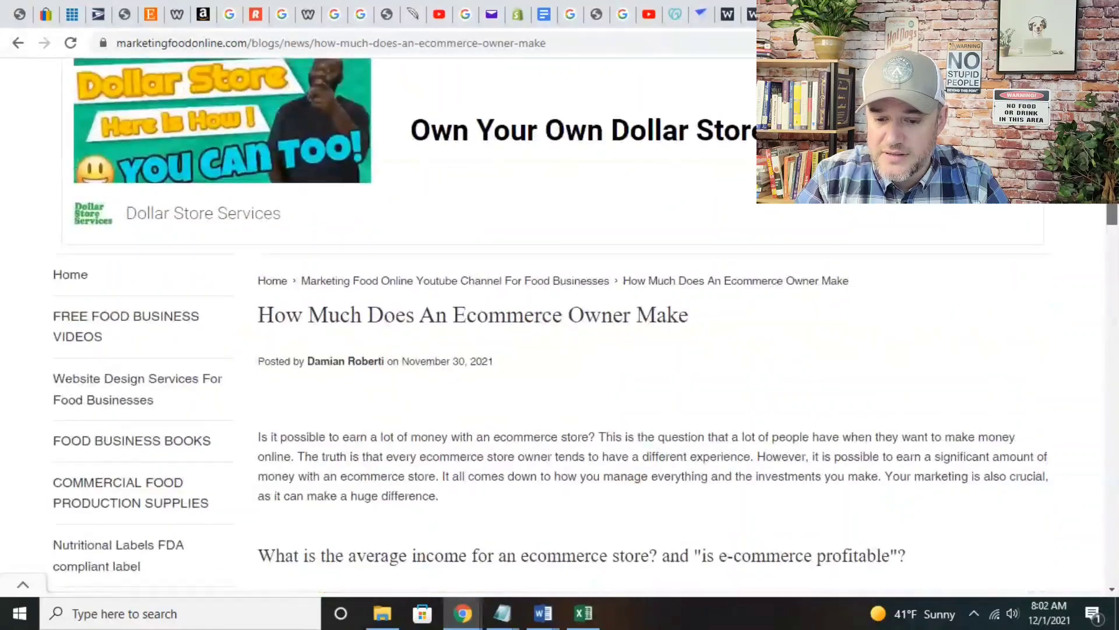
{"action": "scroll", "scroll_direction": "down", "scroll_amount": 3}
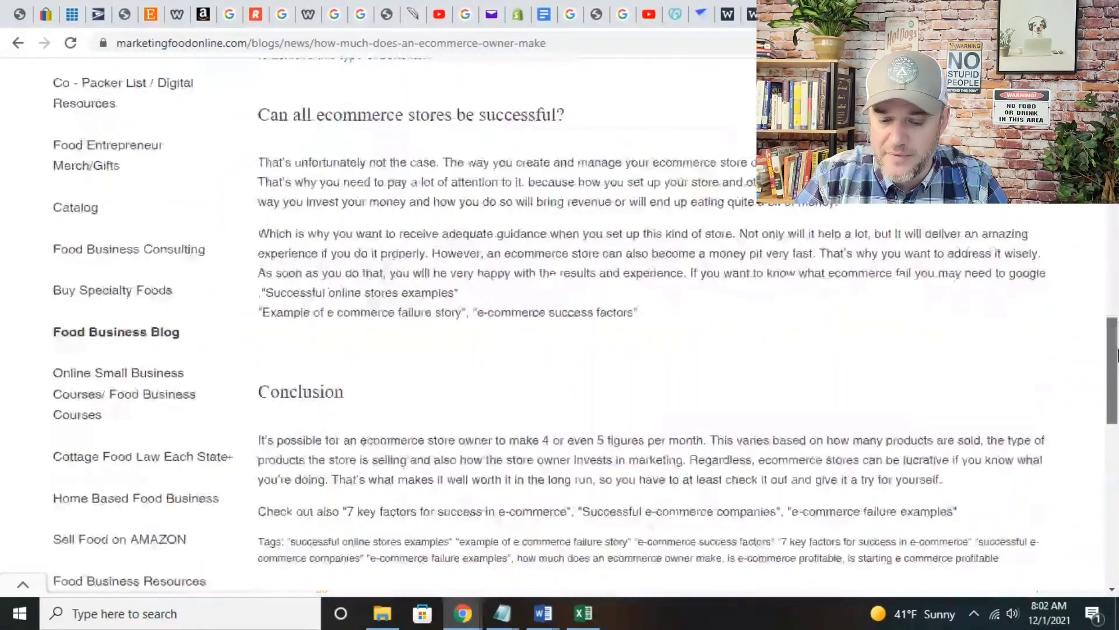
{"action": "scroll", "scroll_direction": "down", "scroll_amount": 3}
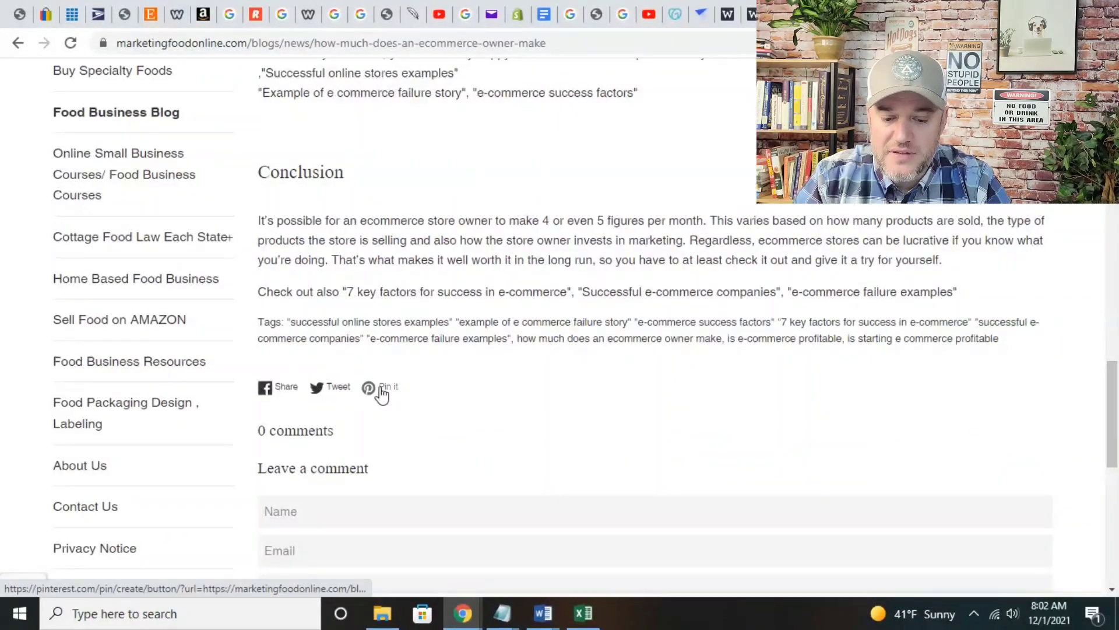
{"action": "mouse_move", "coordinate": [270, 391]}
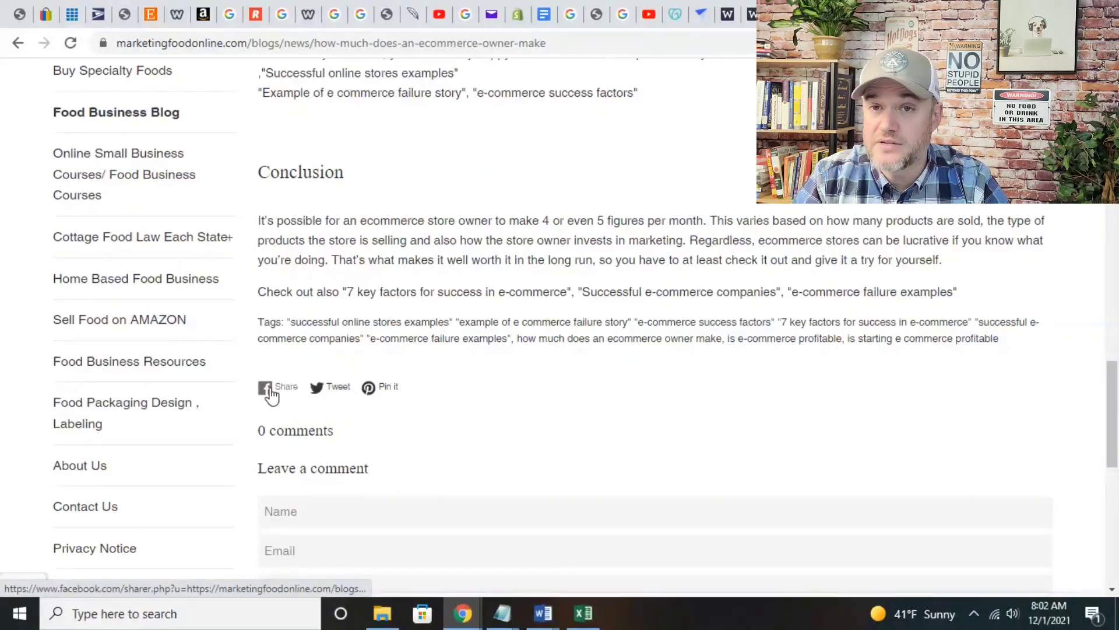
{"action": "mouse_move", "coordinate": [278, 385]}
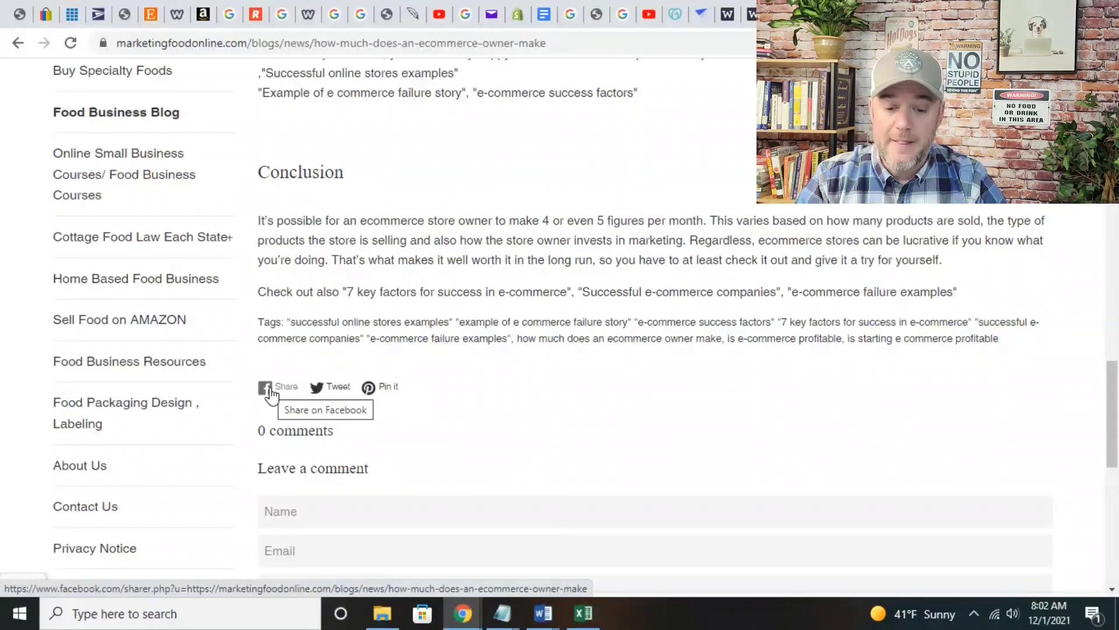
{"action": "mouse_move", "coordinate": [510, 375]}
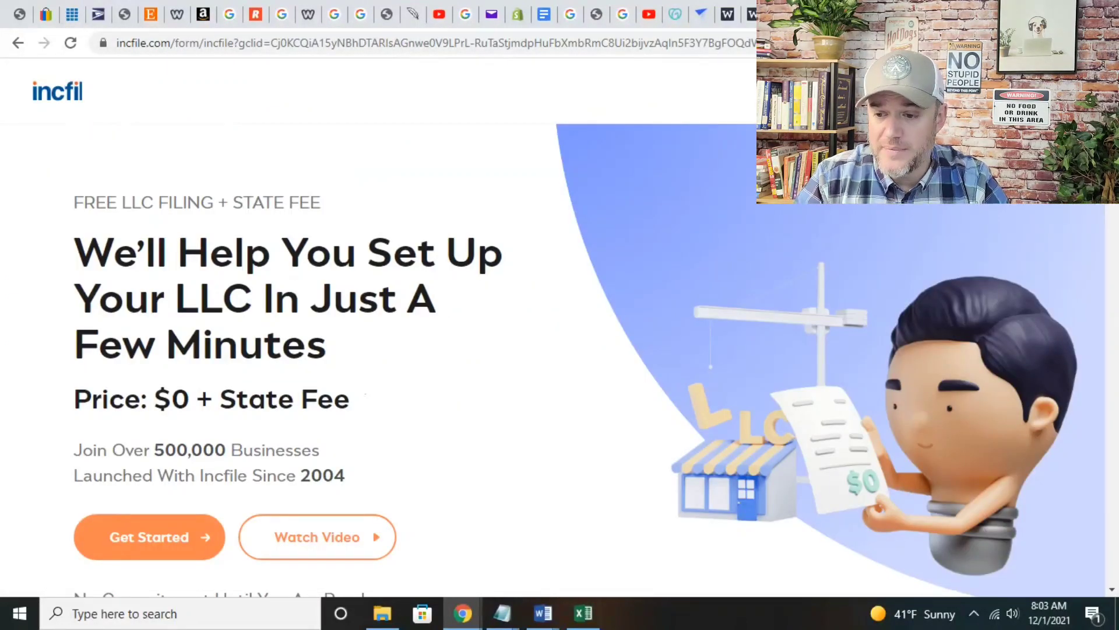
Scroll down and back up the Incfile free LLC filing landing page.
{"action": "scroll", "scroll_direction": "down", "scroll_amount": 3}
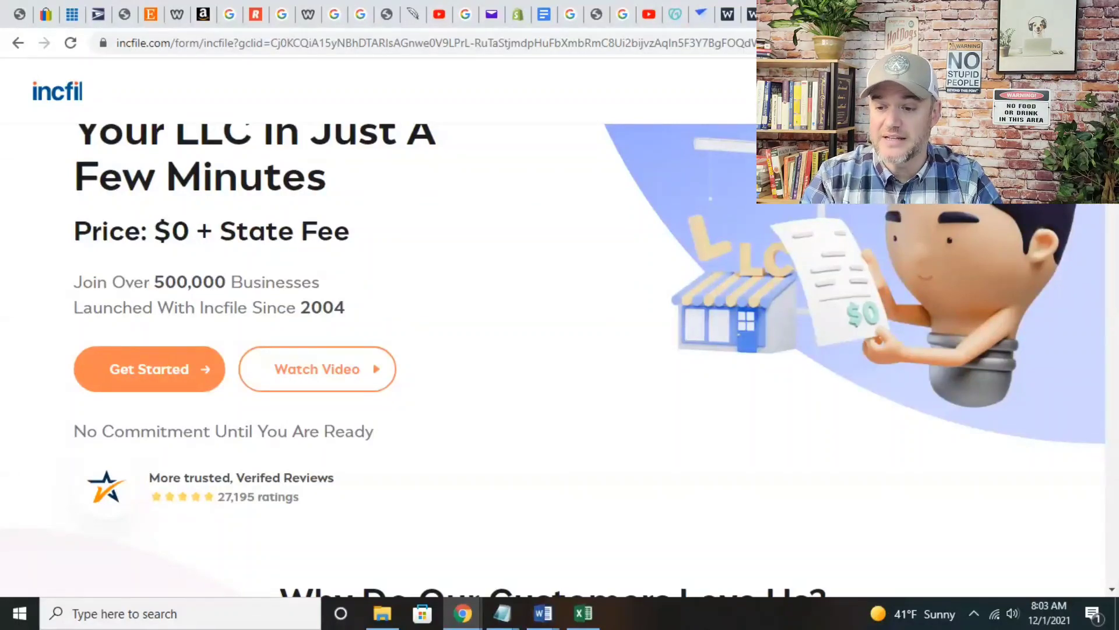
{"action": "scroll", "scroll_direction": "up", "scroll_amount": 3}
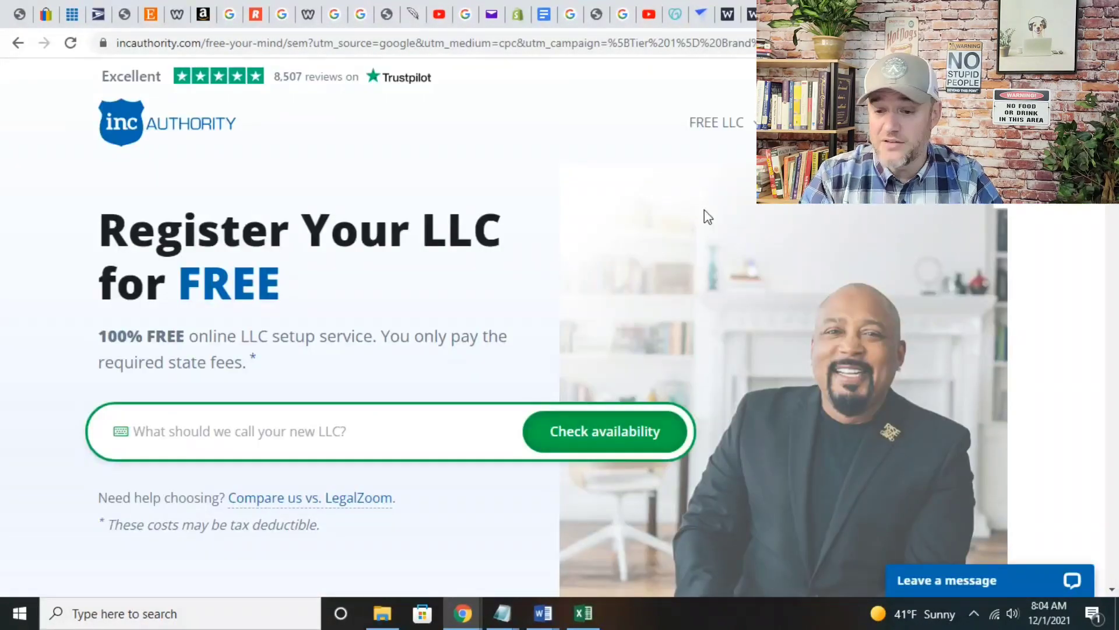
{"action": "scroll", "scroll_direction": "down", "scroll_amount": 3}
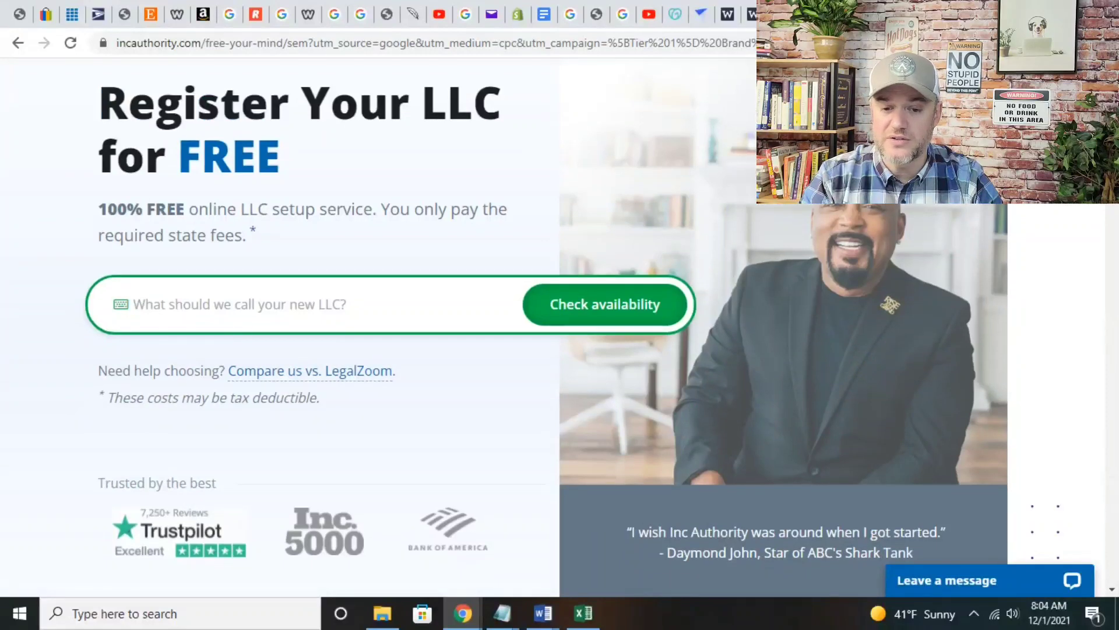
{"action": "scroll", "scroll_direction": "up", "scroll_amount": 3}
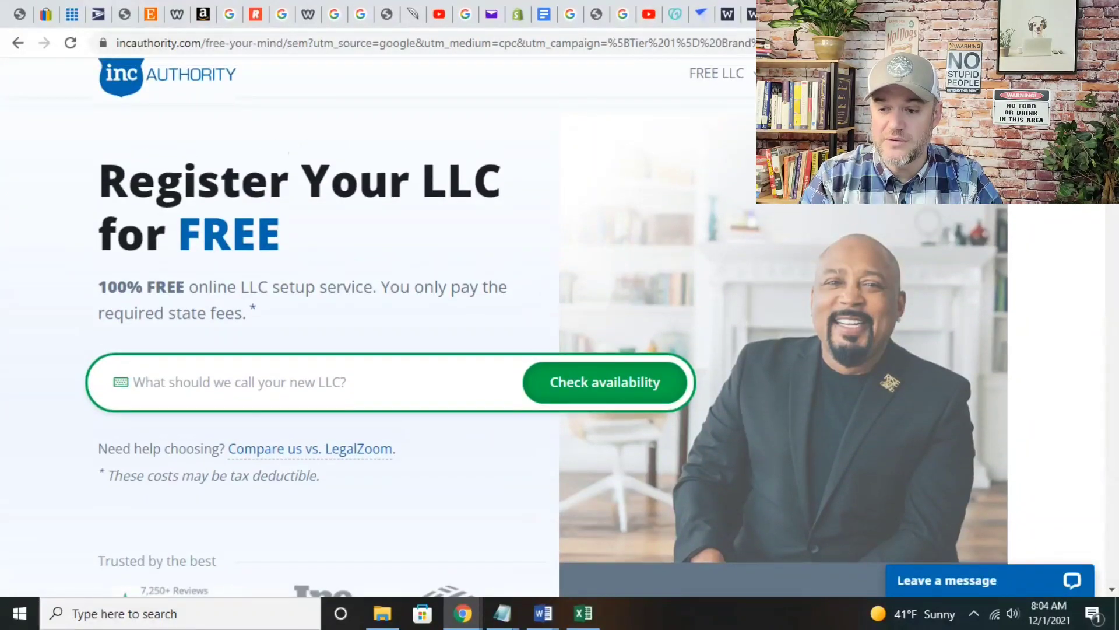
{"action": "scroll", "scroll_direction": "up", "scroll_amount": 3}
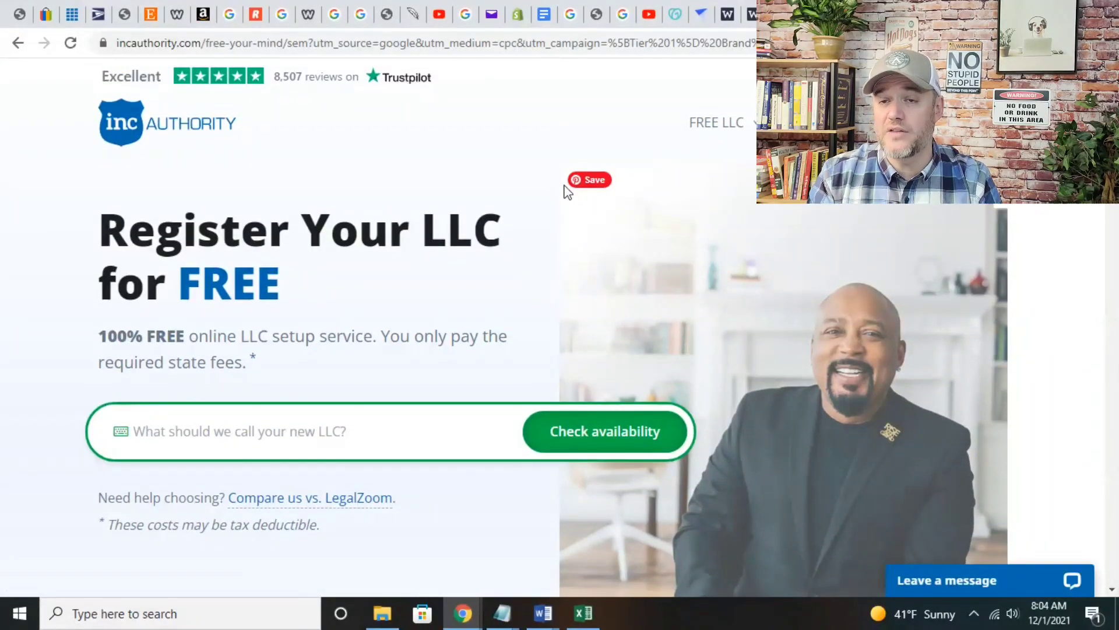
{"action": "mouse_move", "coordinate": [550, 84]}
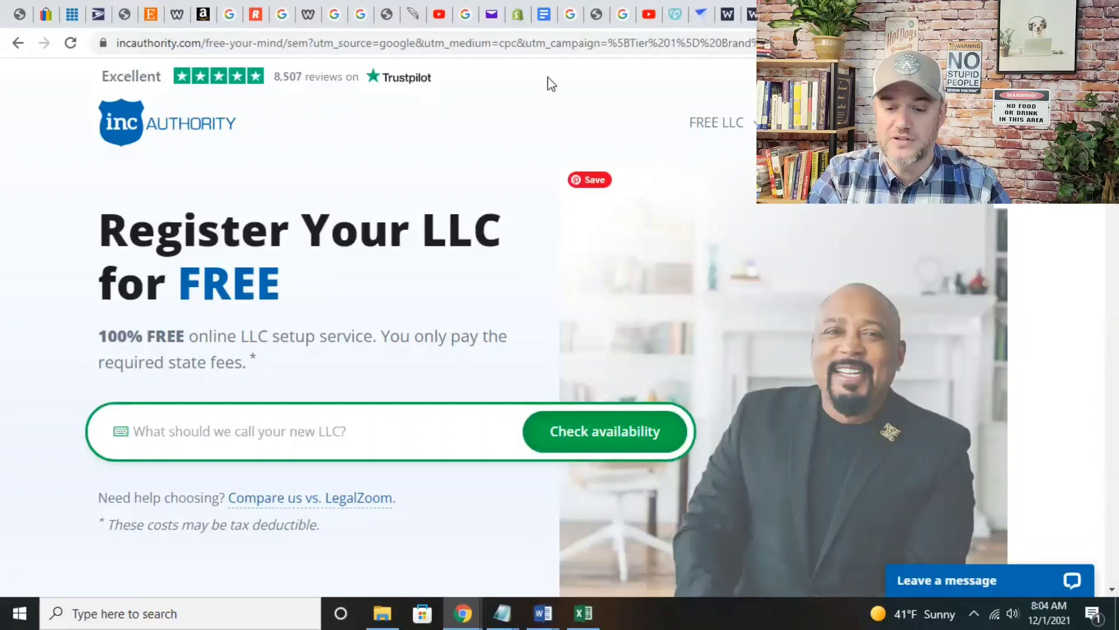
{"action": "mouse_move", "coordinate": [571, 111]}
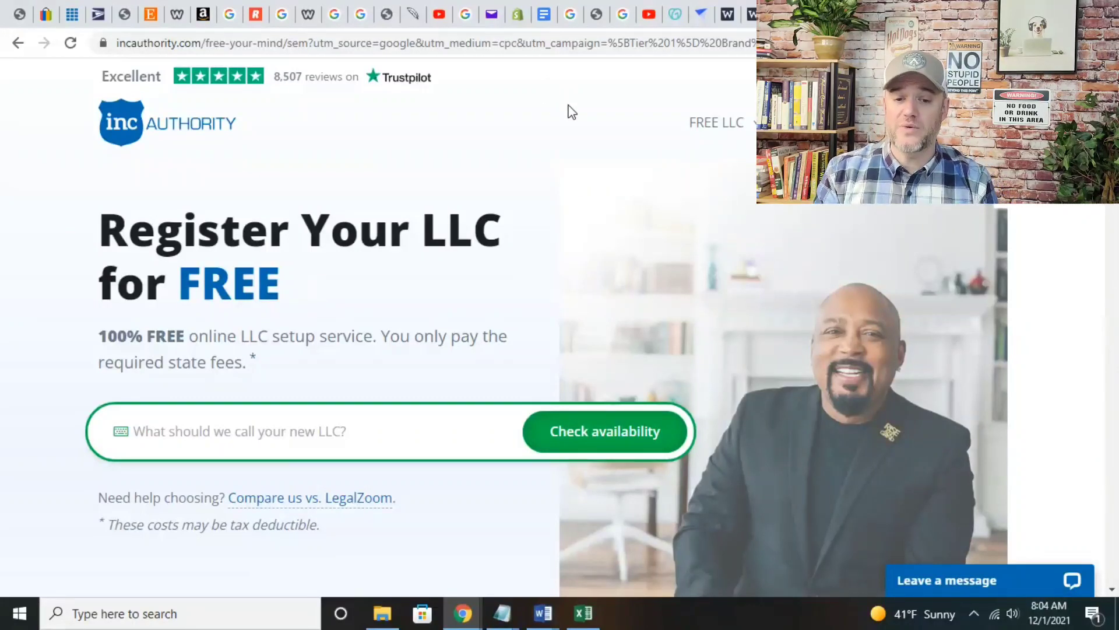